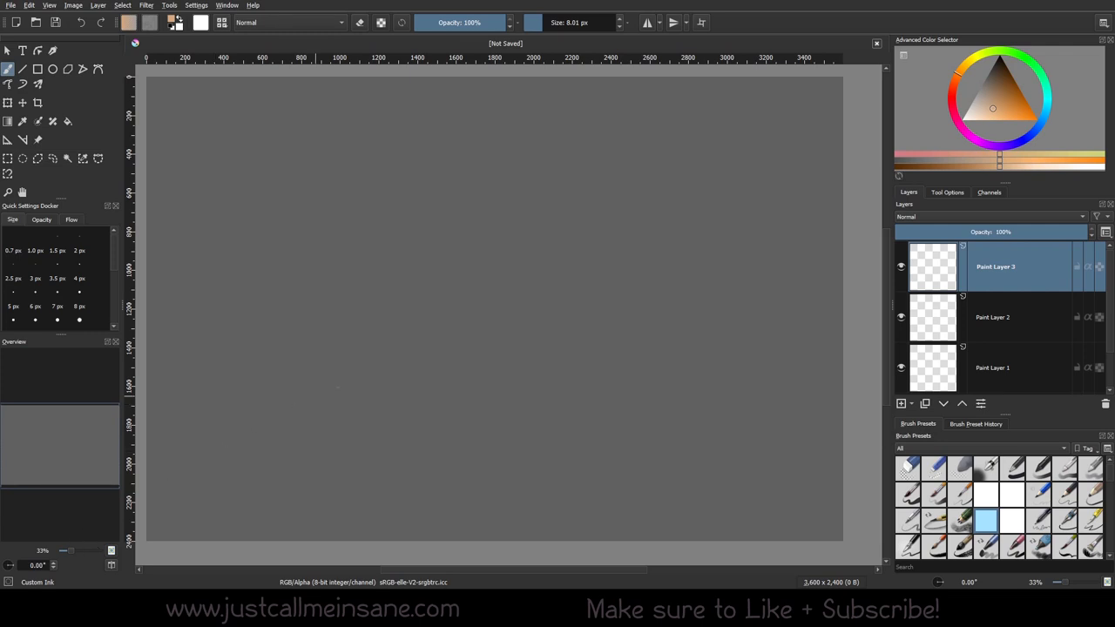
mouse_move(288, 63)
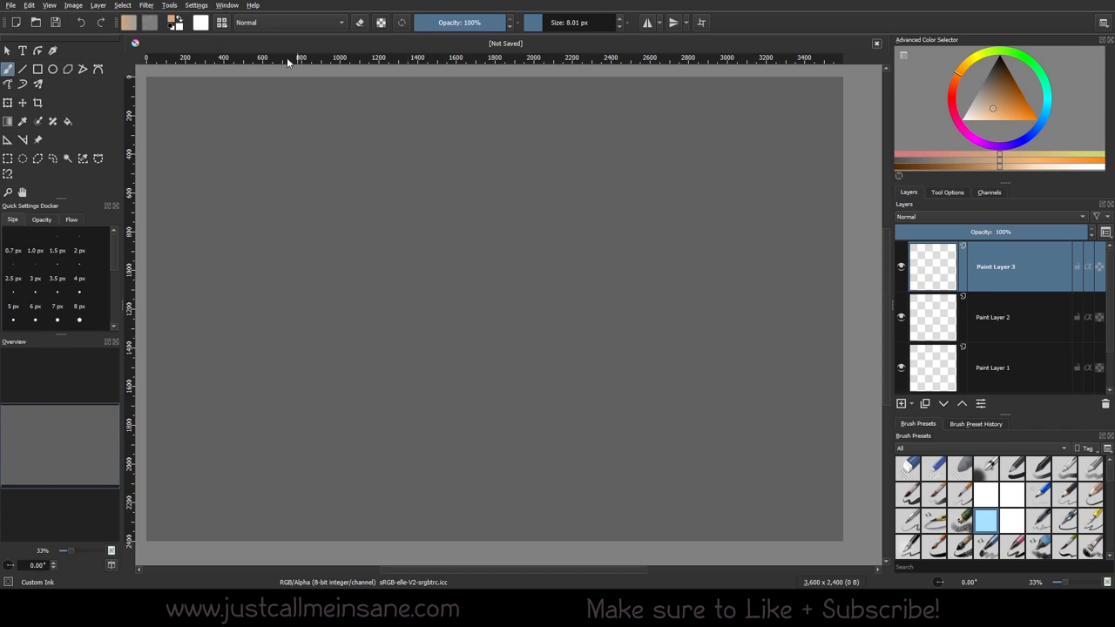
Show Krita's Settings > Dockers list of available panels.
left_click(196, 5)
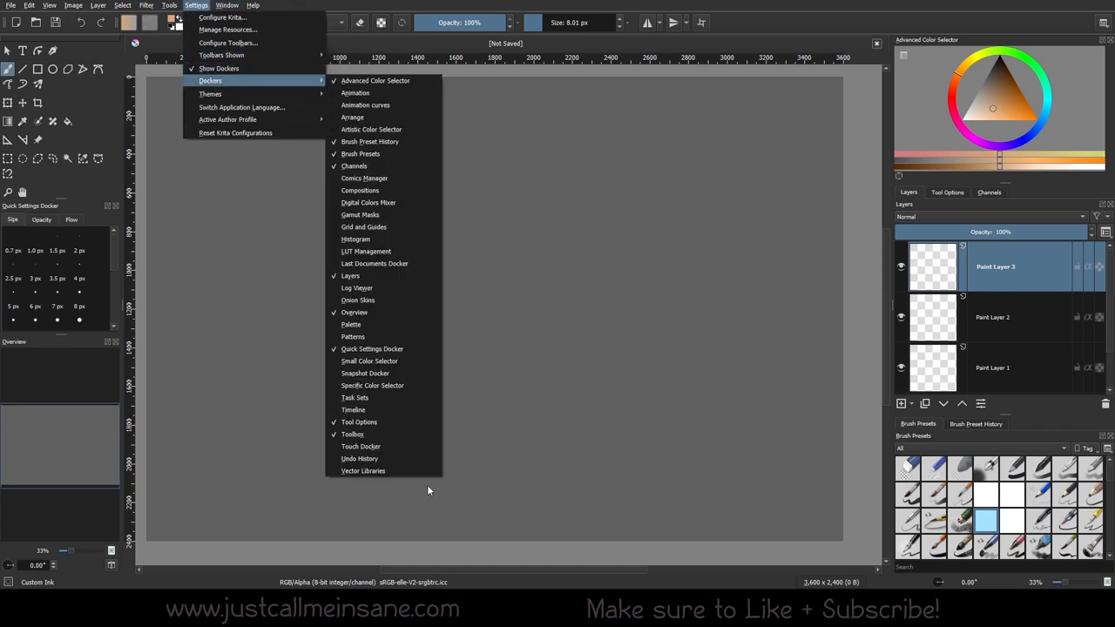
Enable the Vector Libraries docker and browse the Pepper & Carrot Speech Bubbles library.
left_click(362, 470)
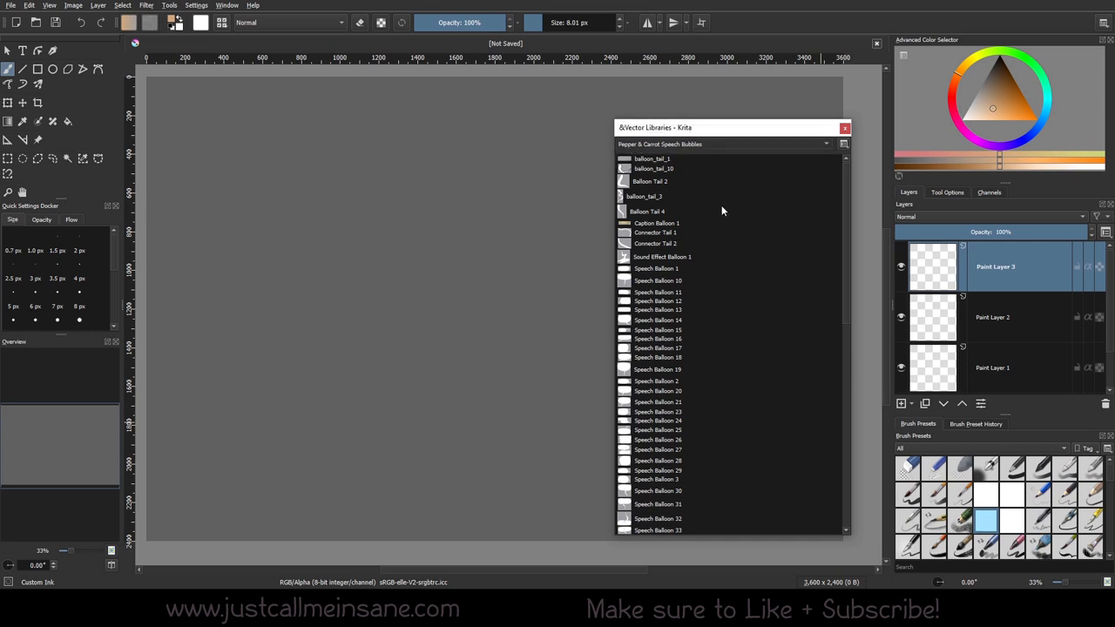
left_click(823, 143)
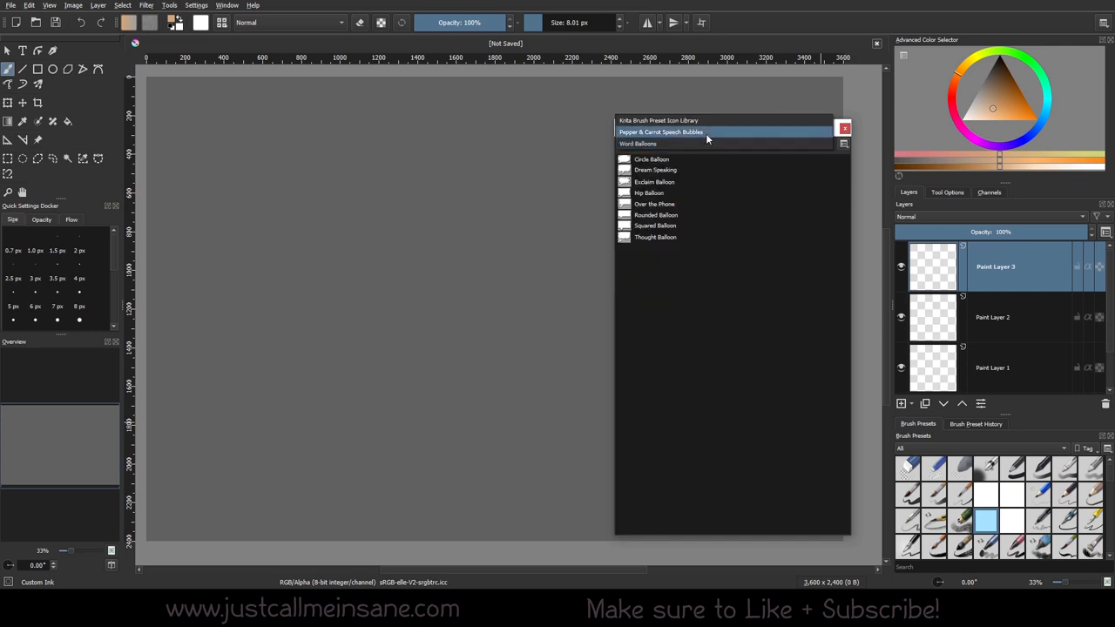
left_click(660, 144)
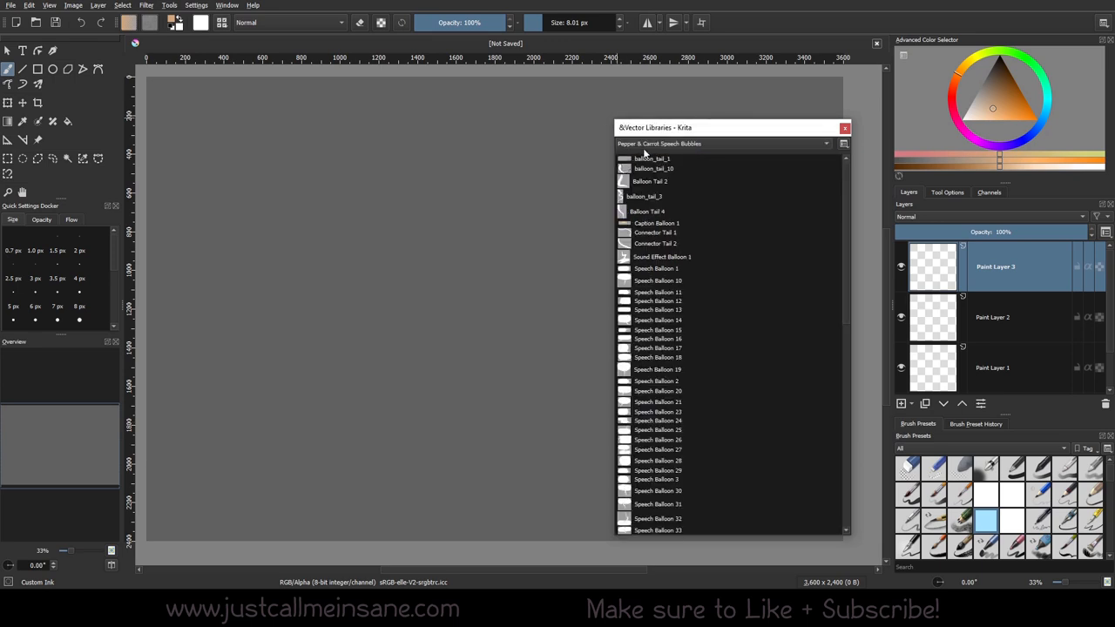
scroll("down", 3)
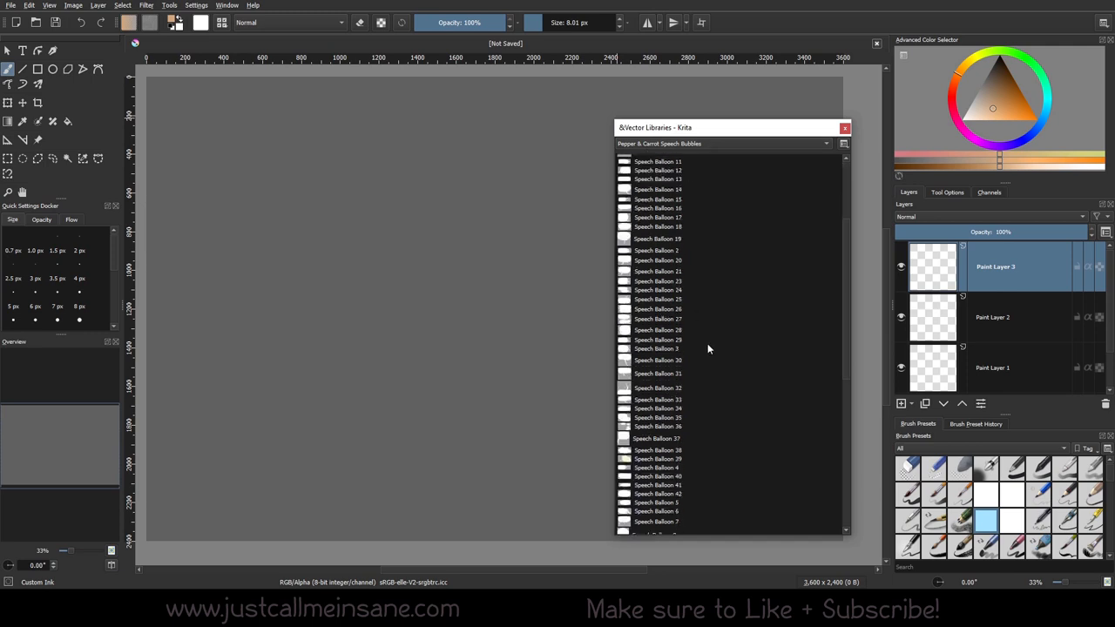
scroll("down", 3)
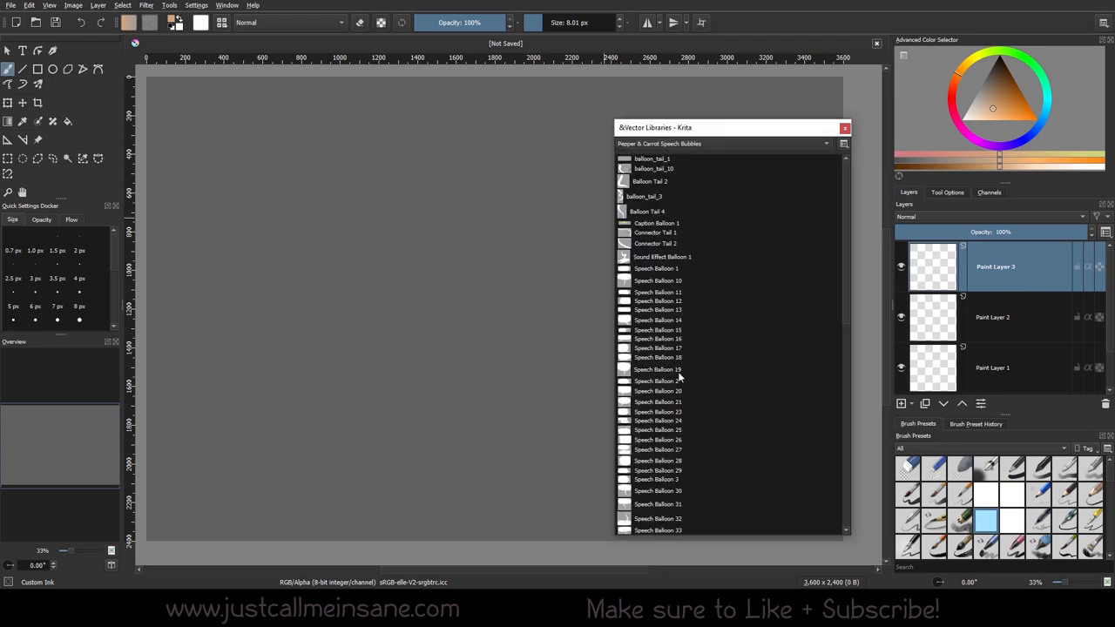
Insert Speech Balloon 14 onto the canvas, ungroup it, and select its body.
left_click(657, 320)
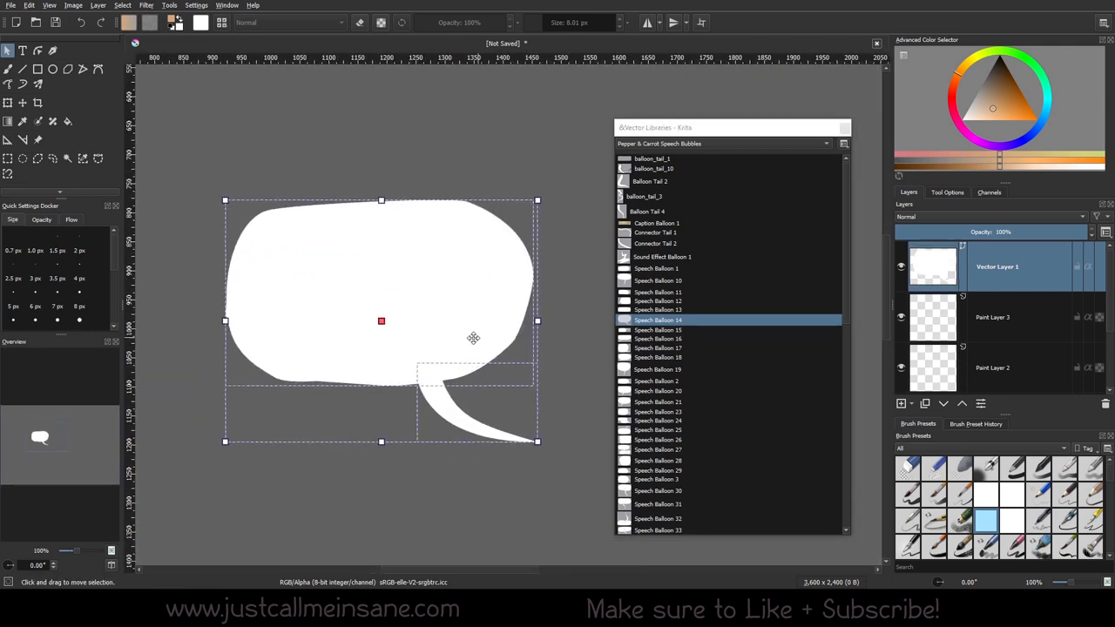
scroll("down", 3)
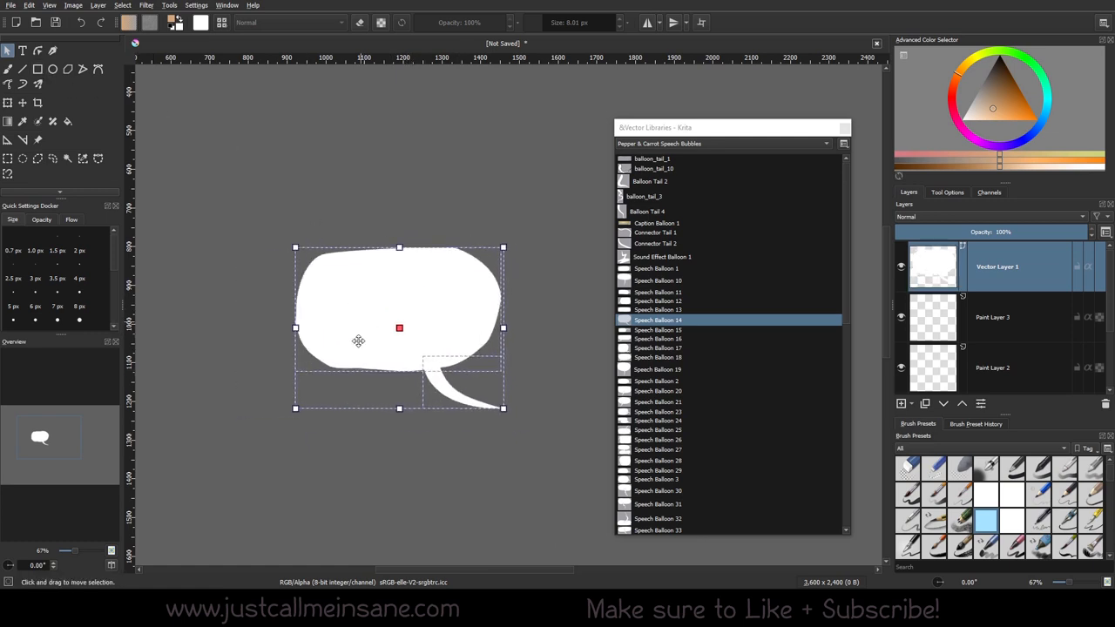
mouse_move(366, 270)
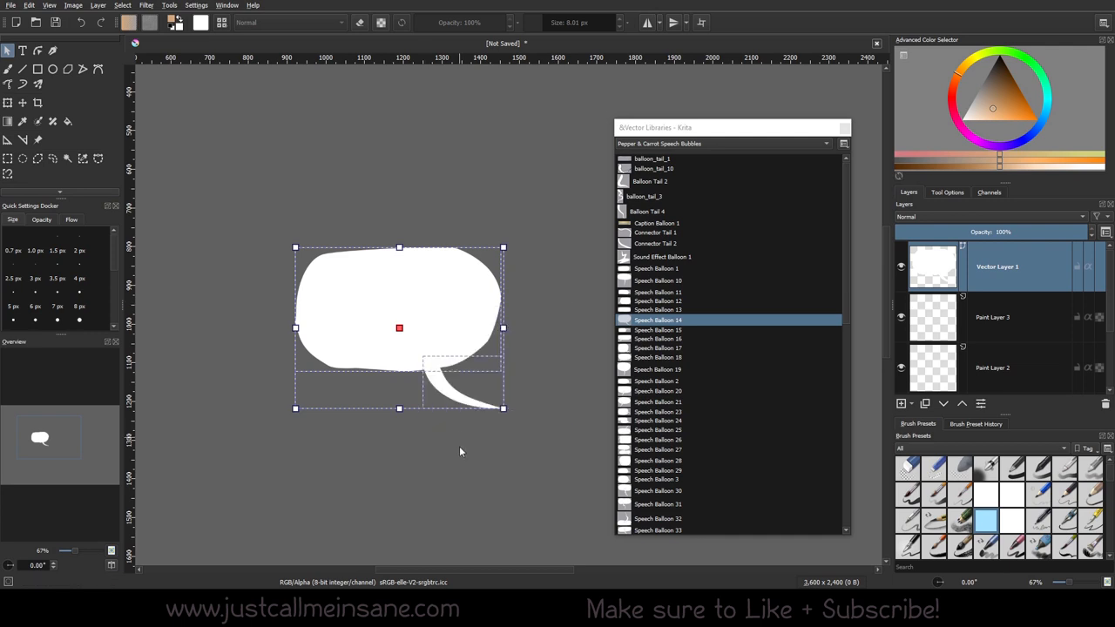
right_click(399, 329)
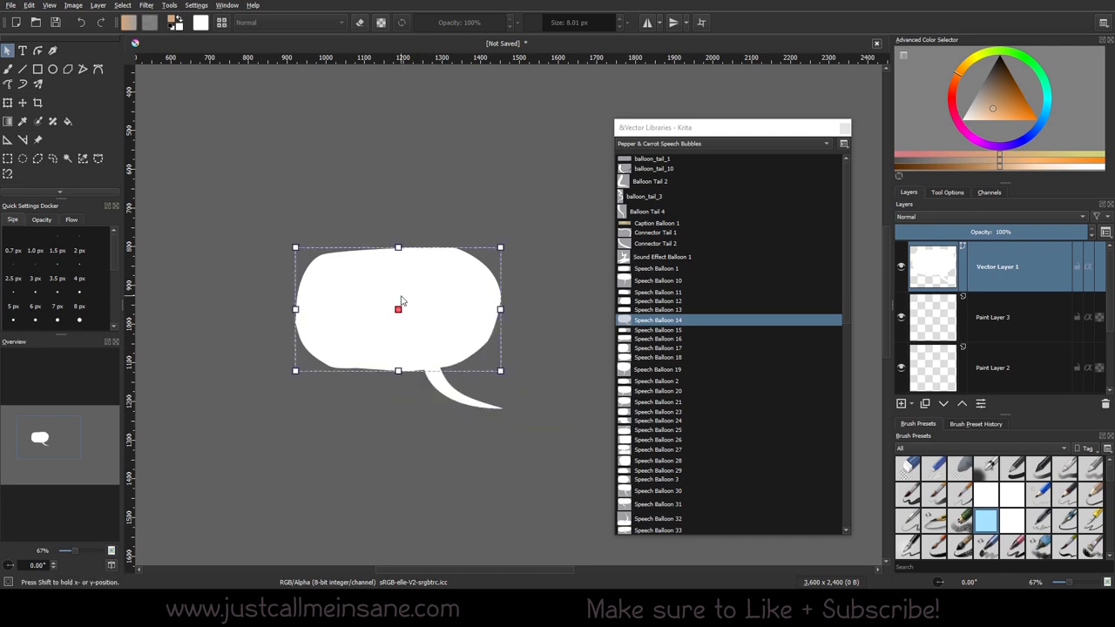
left_click_drag(398, 308, 416, 286)
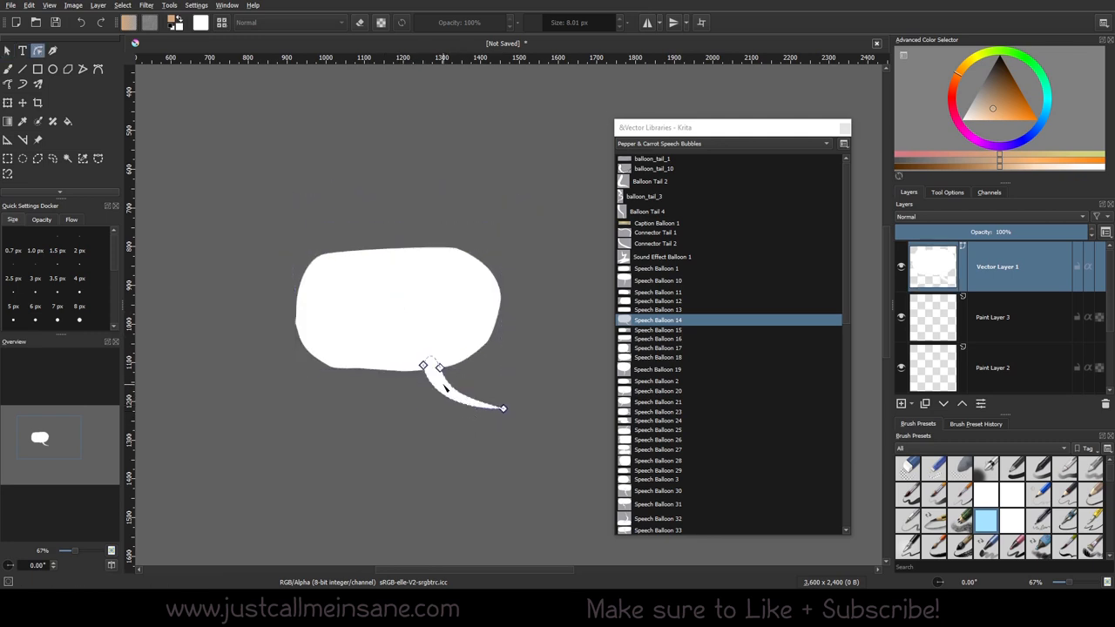
left_click(462, 388)
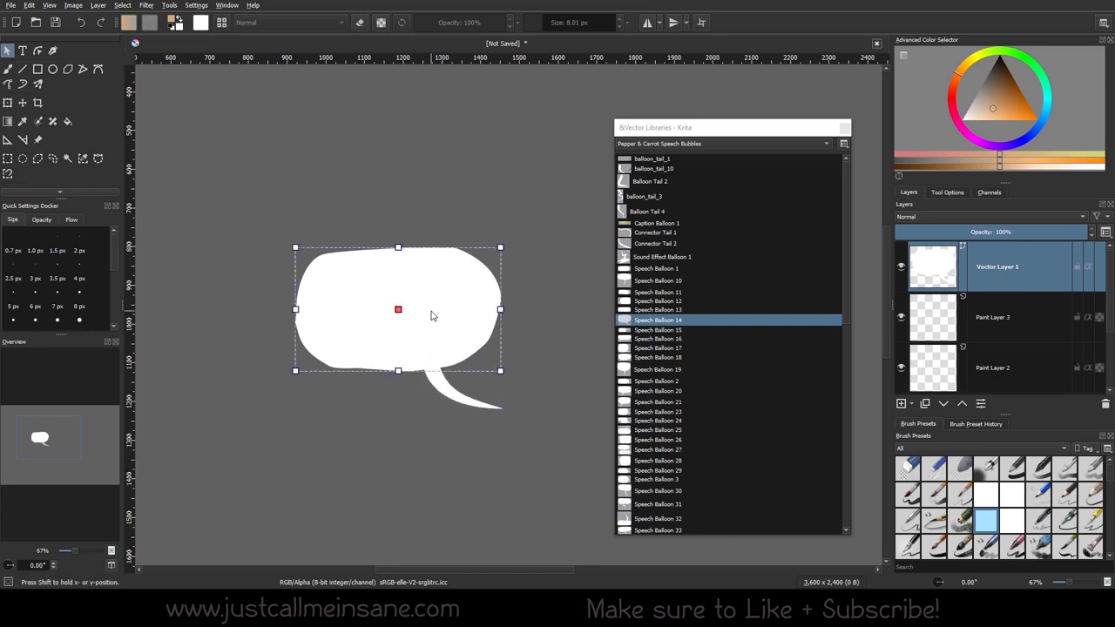
mouse_move(460, 402)
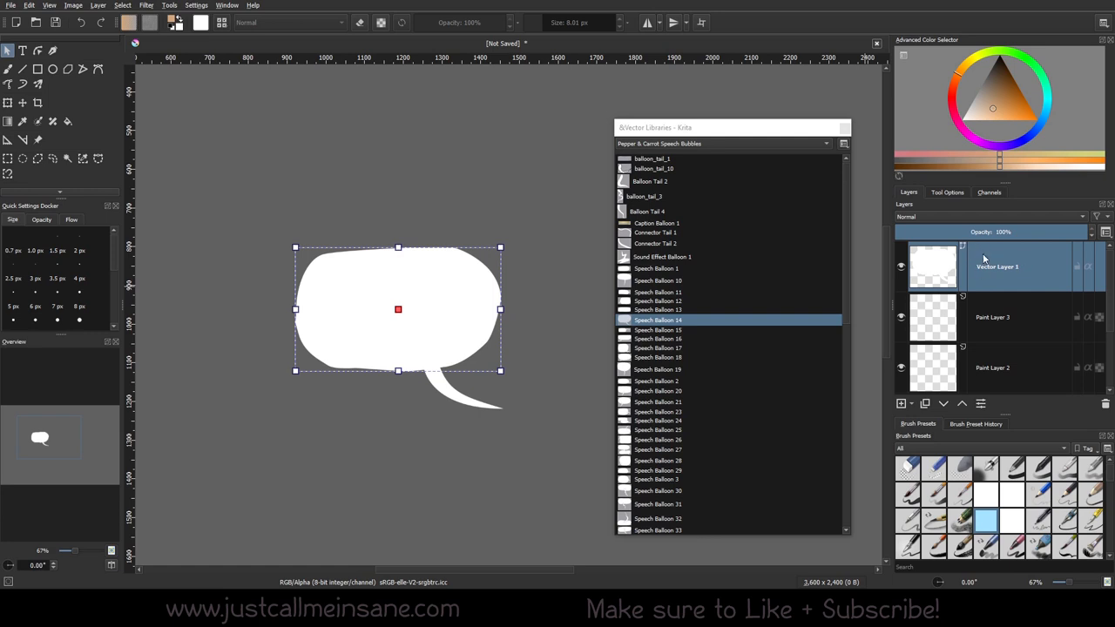
mouse_move(969, 312)
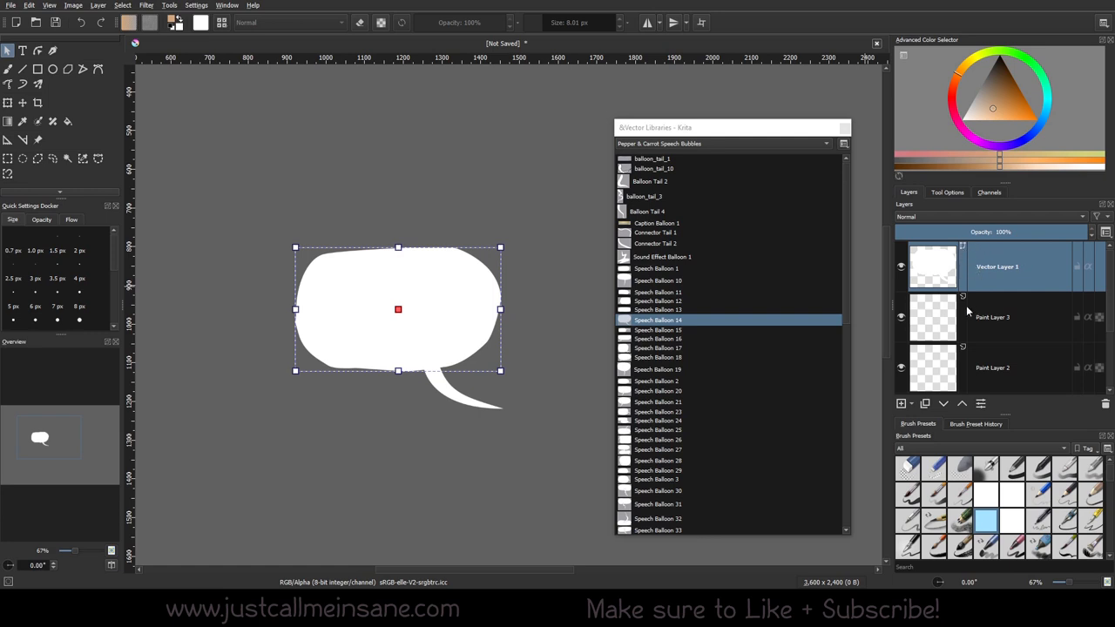
mouse_move(525, 418)
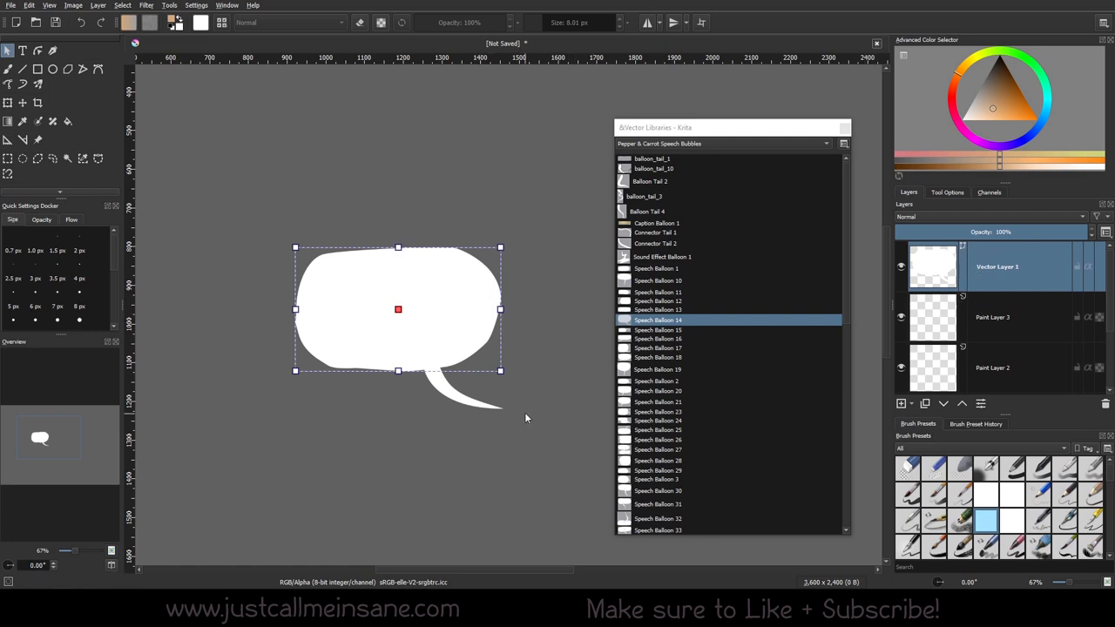
mouse_move(708, 249)
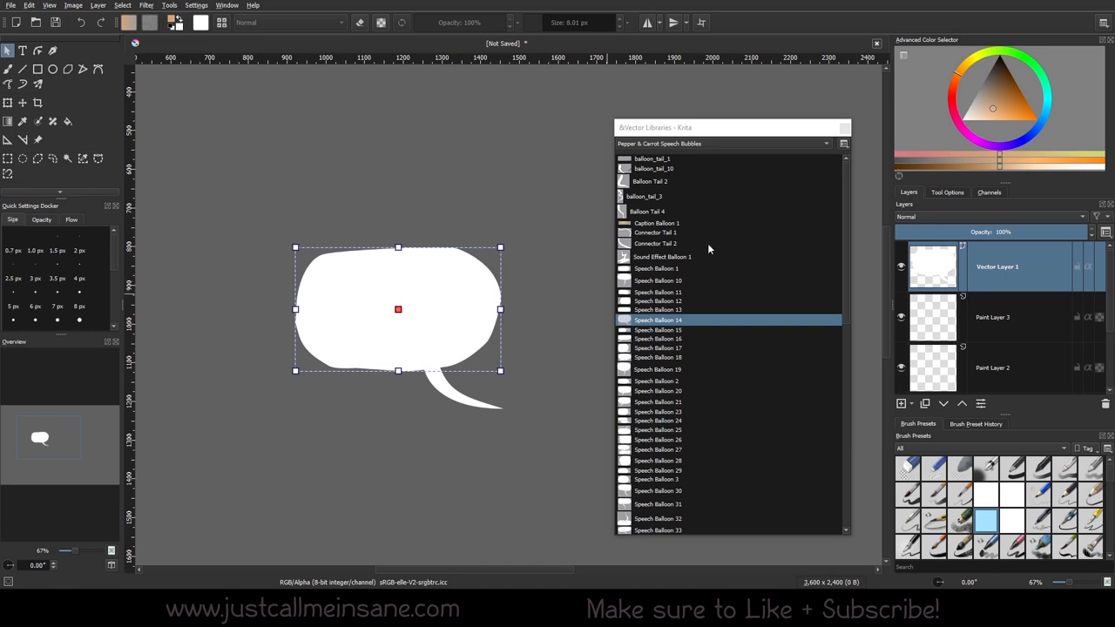
mouse_move(436, 293)
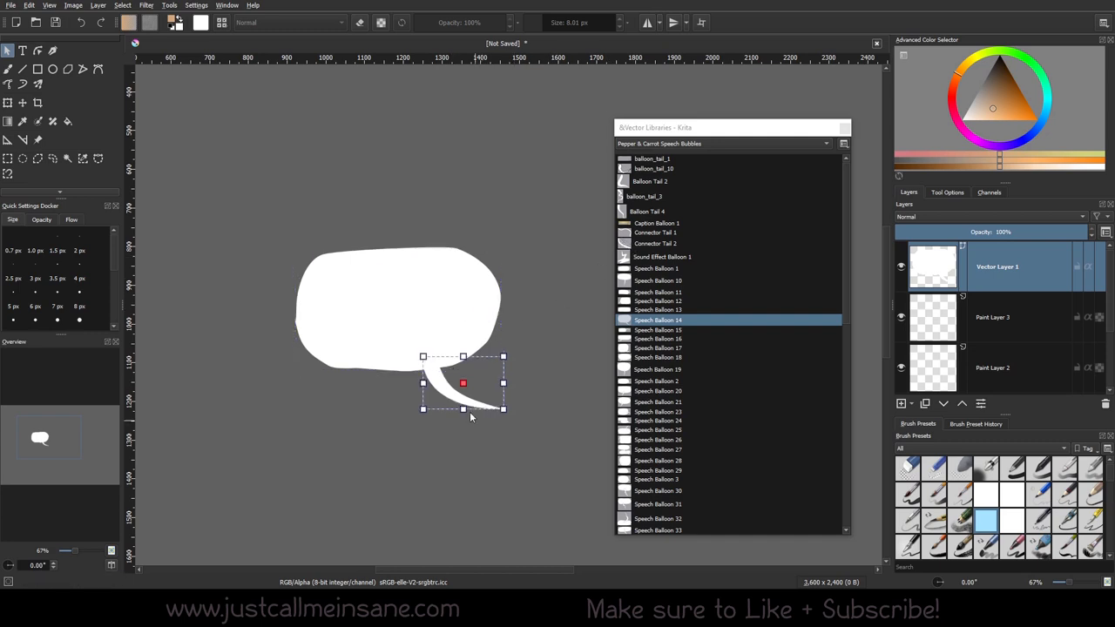
Move the original and wavy tails up, and attach the curved tail under the balloon body.
left_click_drag(462, 383, 464, 170)
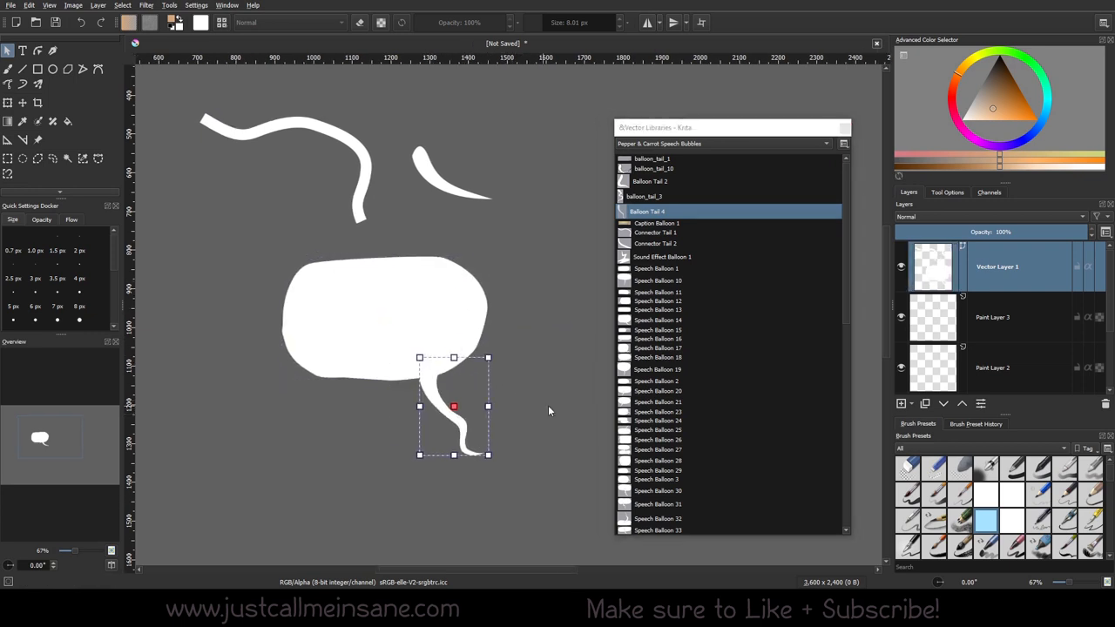
left_click_drag(453, 405, 535, 172)
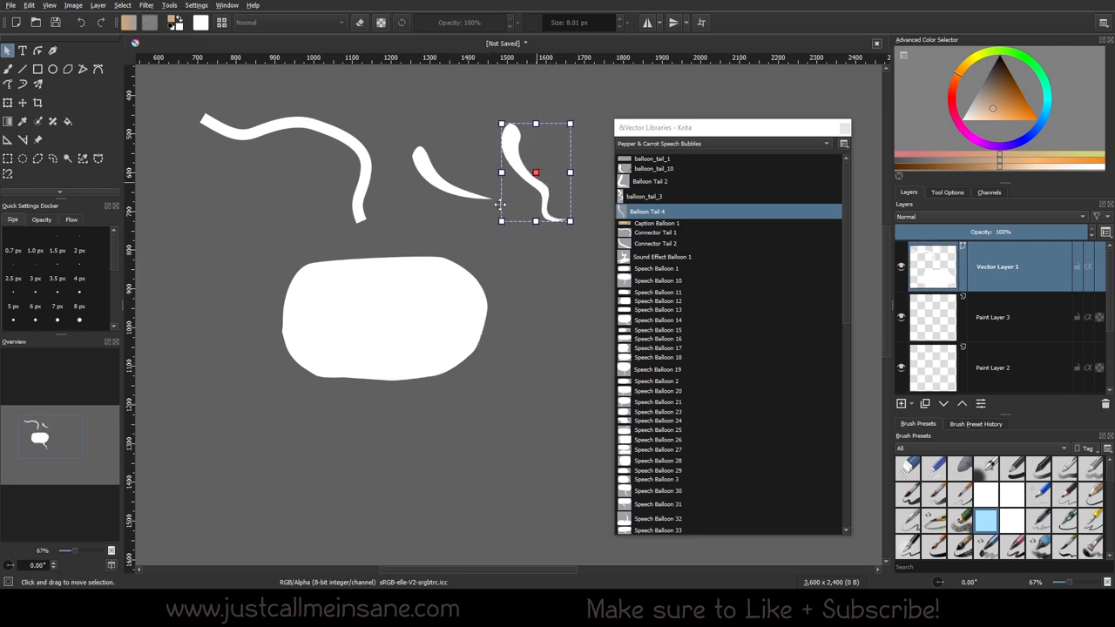
left_click_drag(536, 173, 449, 382)
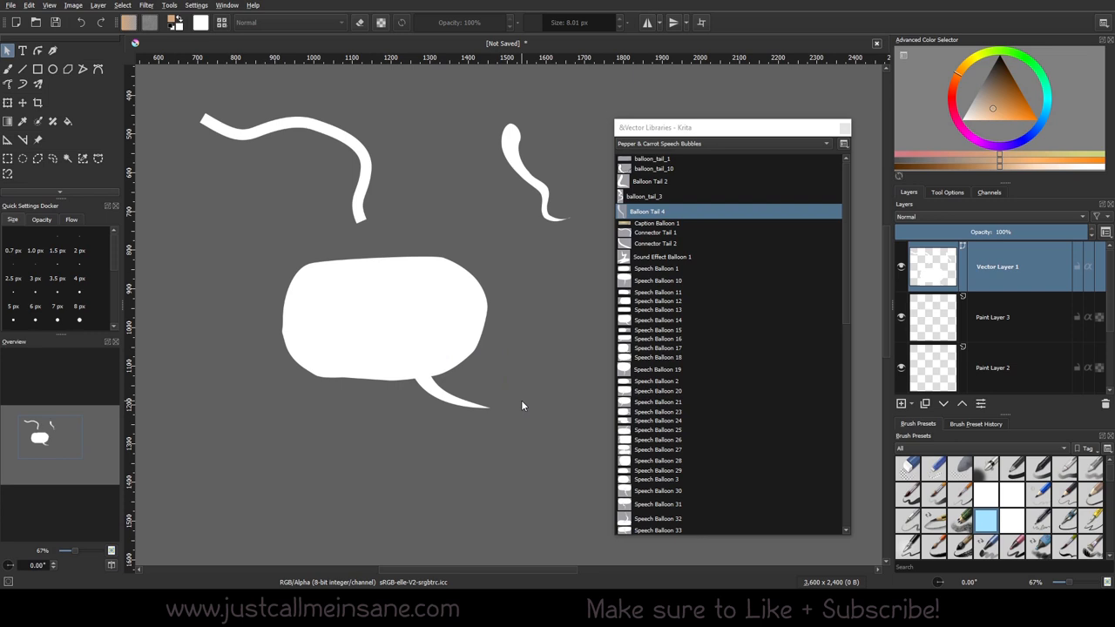
mouse_move(488, 301)
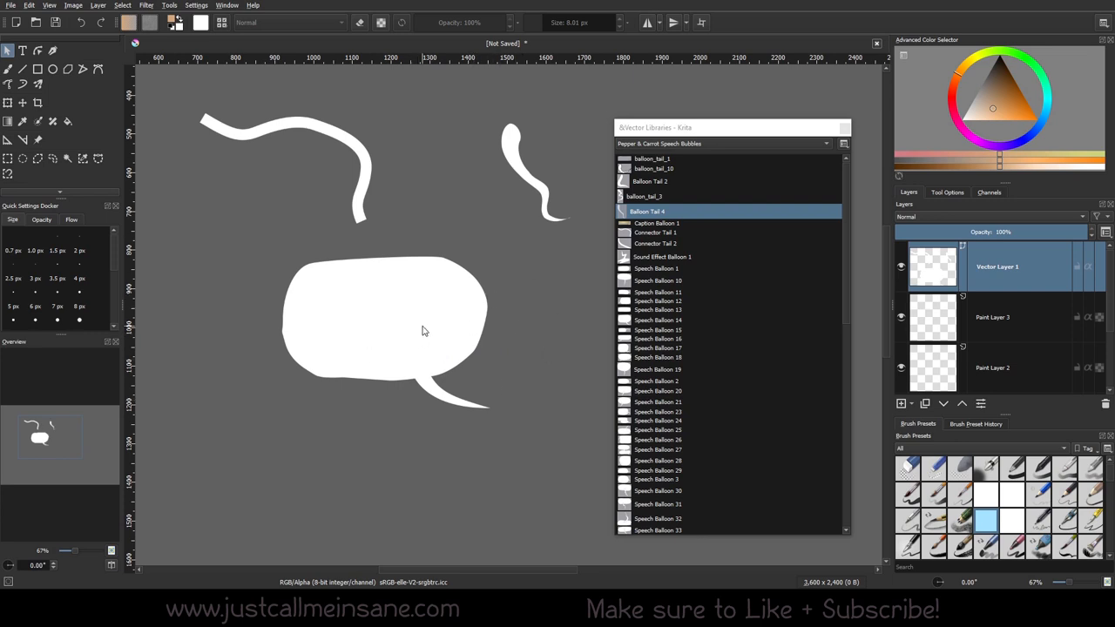
Give the selected white balloon a Solid stroke in Tool Options and choose its colour.
left_click(384, 331)
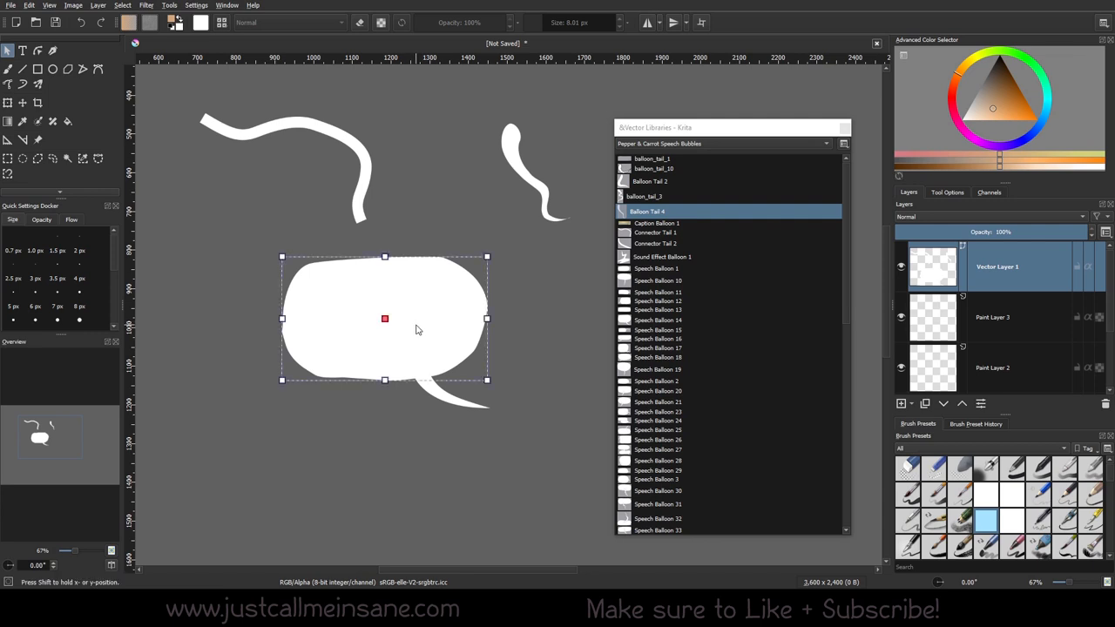
mouse_move(450, 337)
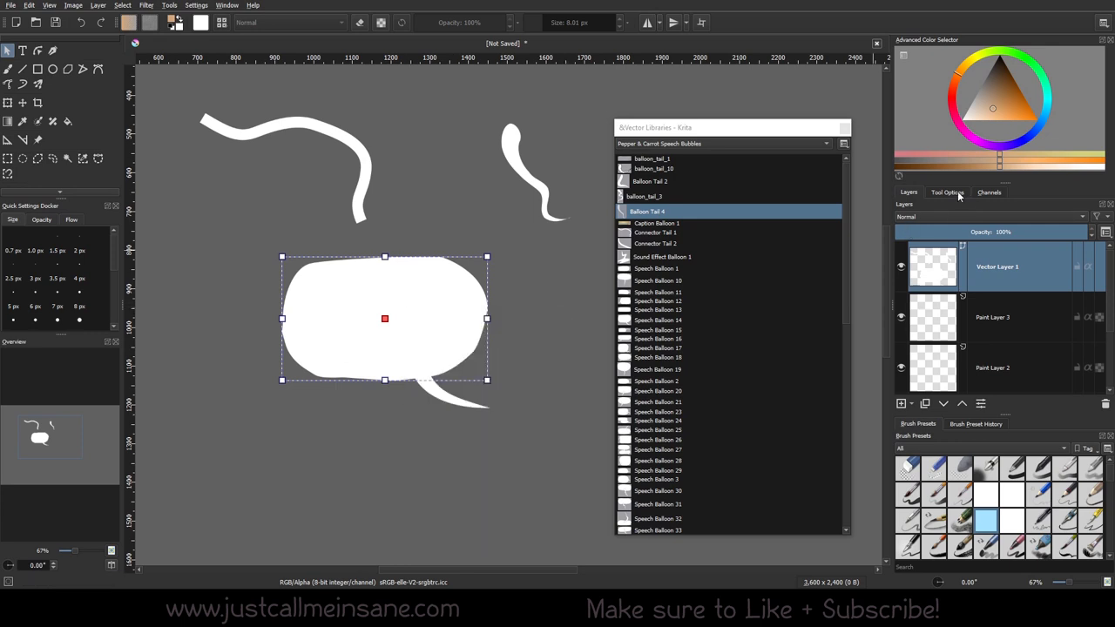
left_click(947, 192)
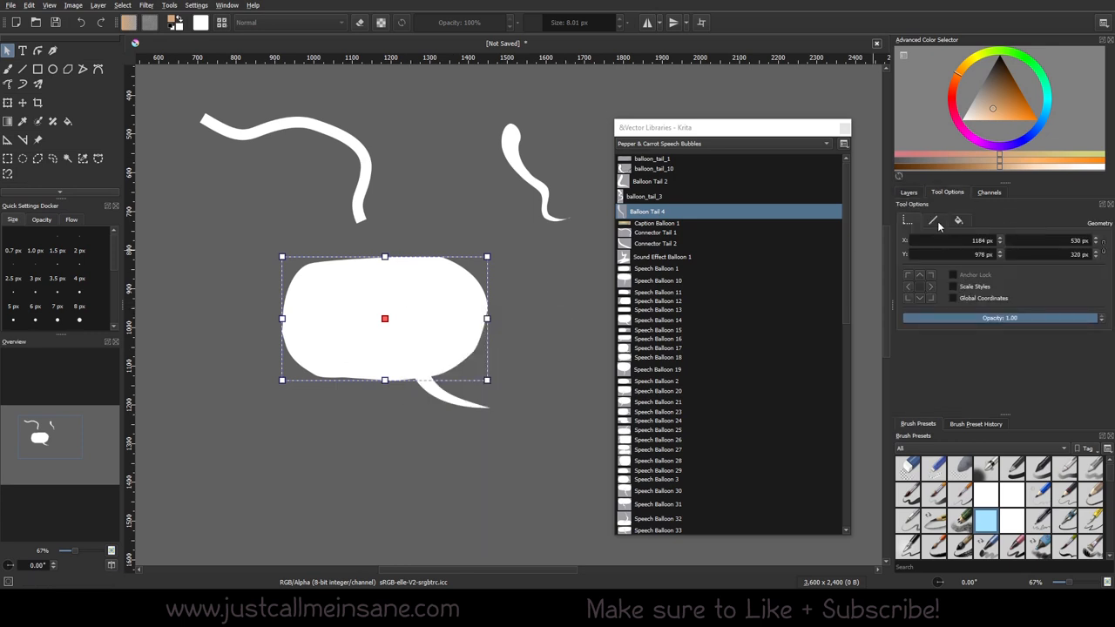
left_click(933, 220)
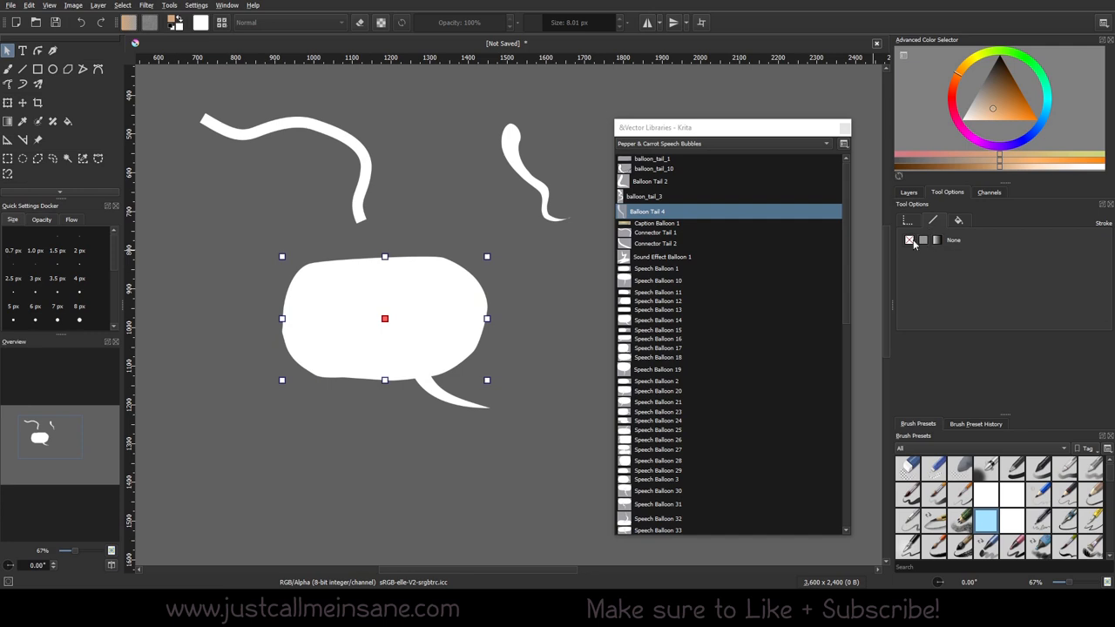
mouse_move(921, 246)
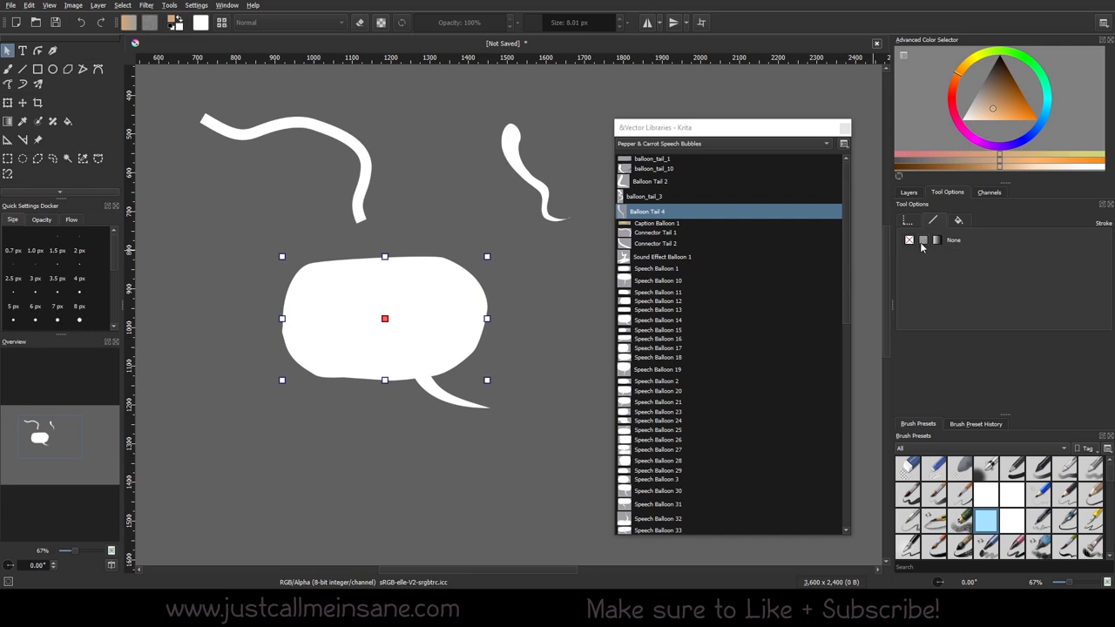
left_click(923, 239)
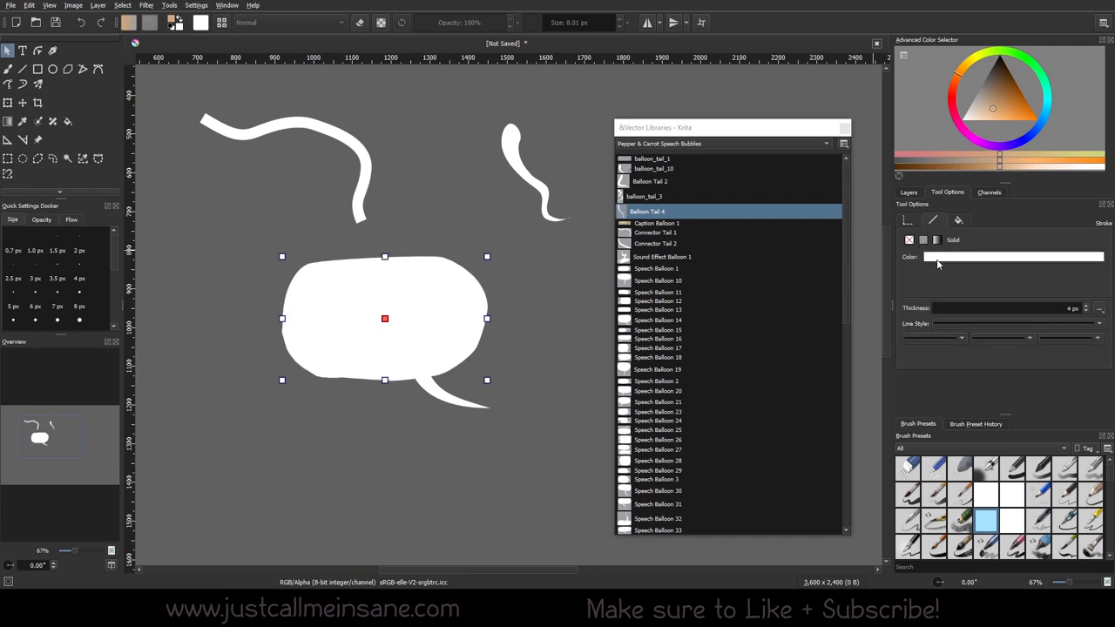
left_click(1015, 256)
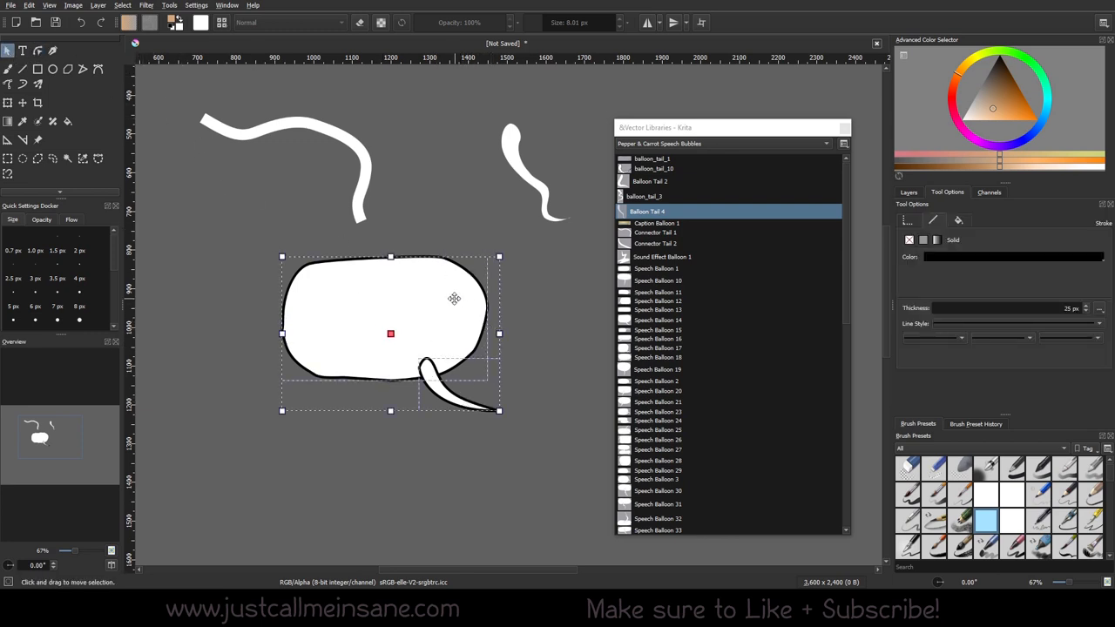
Set the outline thickness to 10 px and shift the balloon slightly left.
right_click(390, 334)
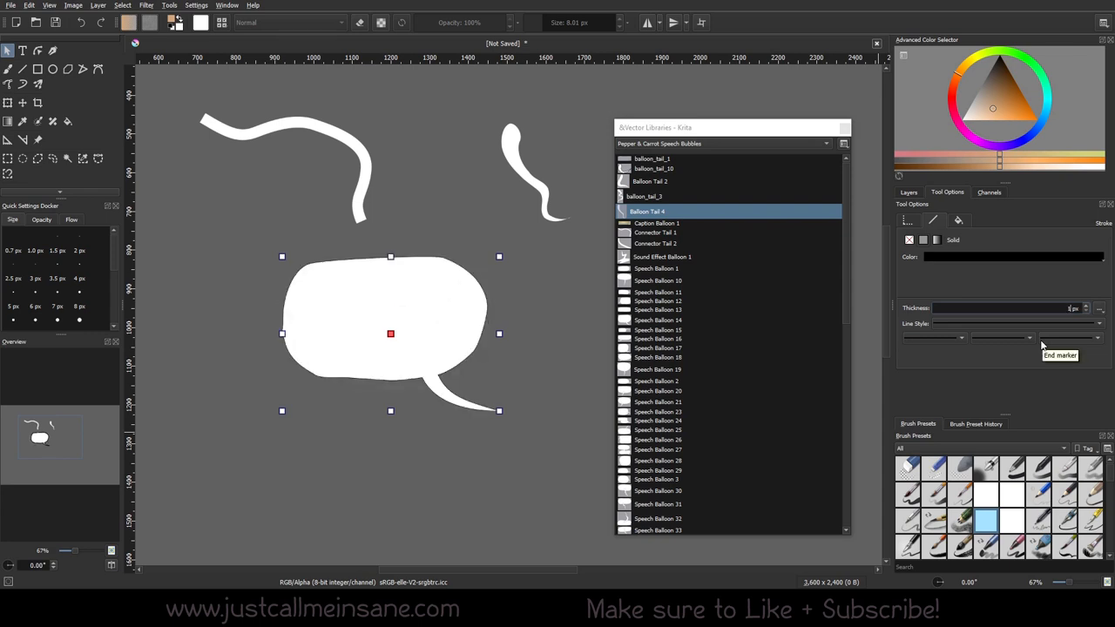
type("10")
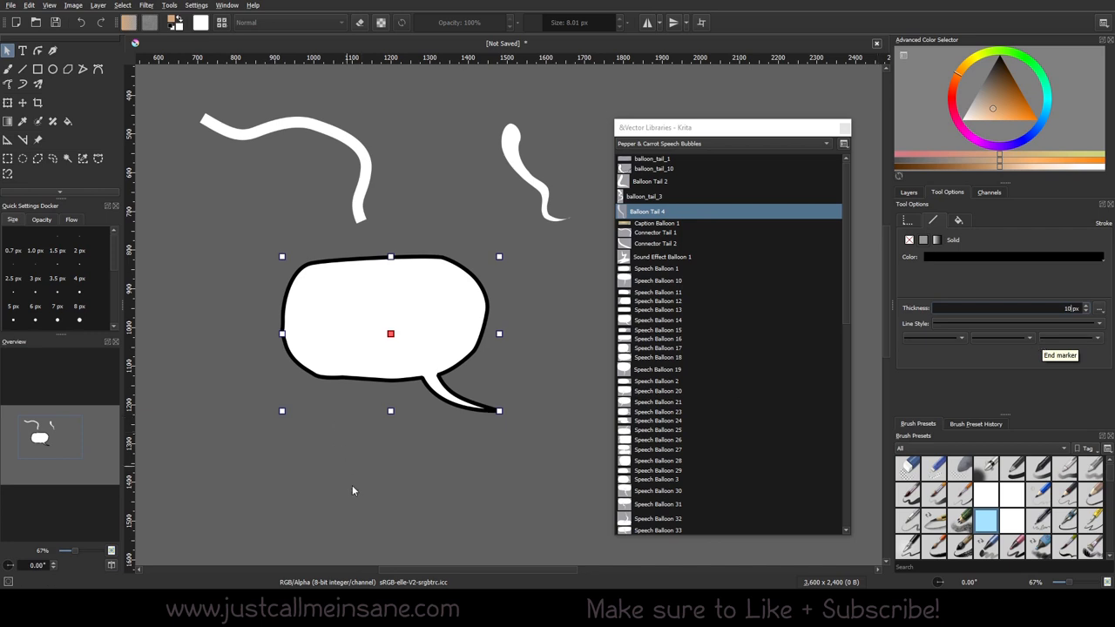
left_click_drag(391, 333, 379, 358)
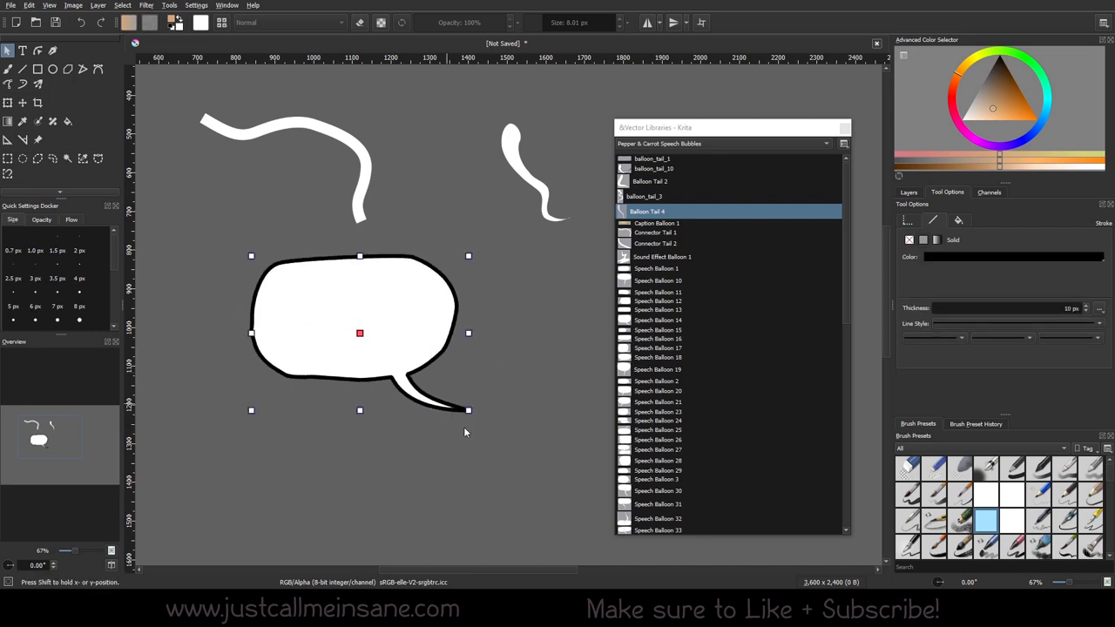
left_click_drag(360, 334, 418, 382)
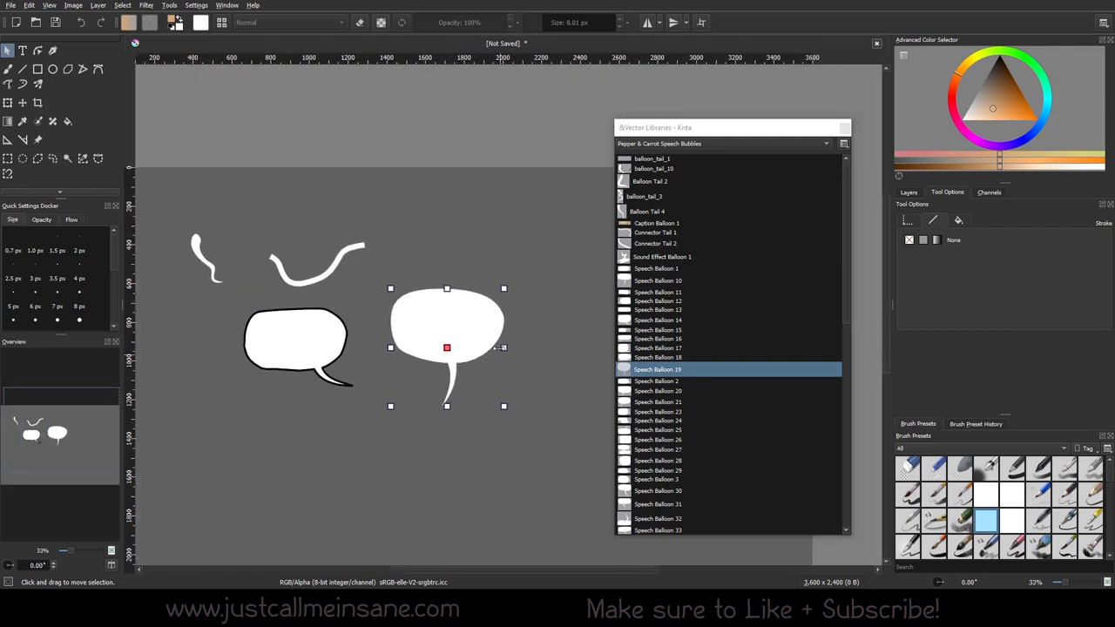
Apply Transform to Speech Balloon 19 and switch to editing its path points.
right_click(445, 348)
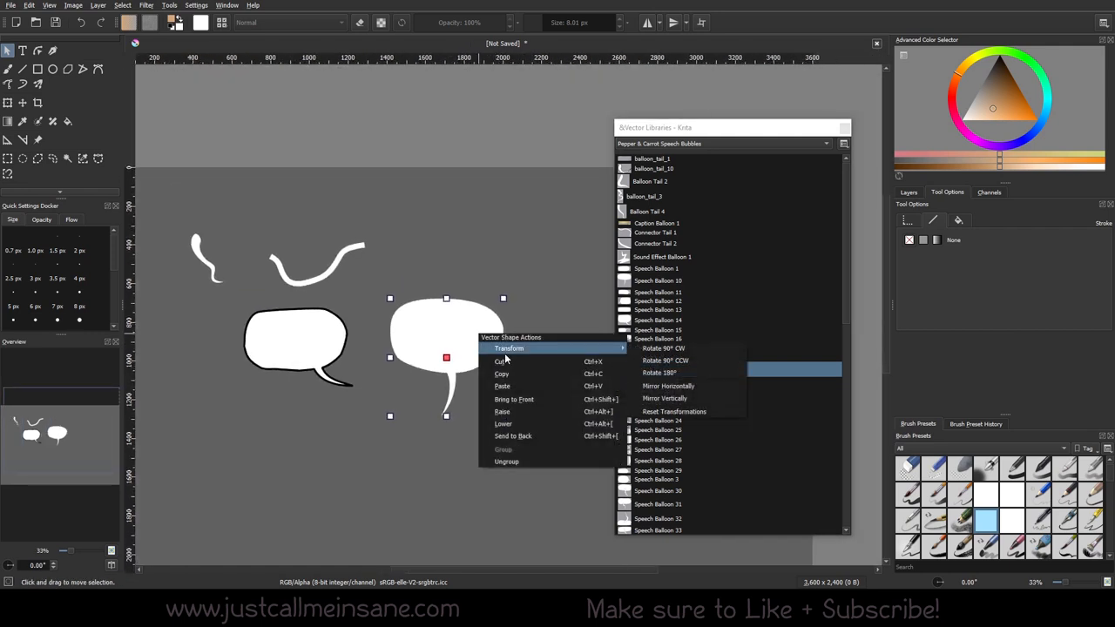
left_click(660, 372)
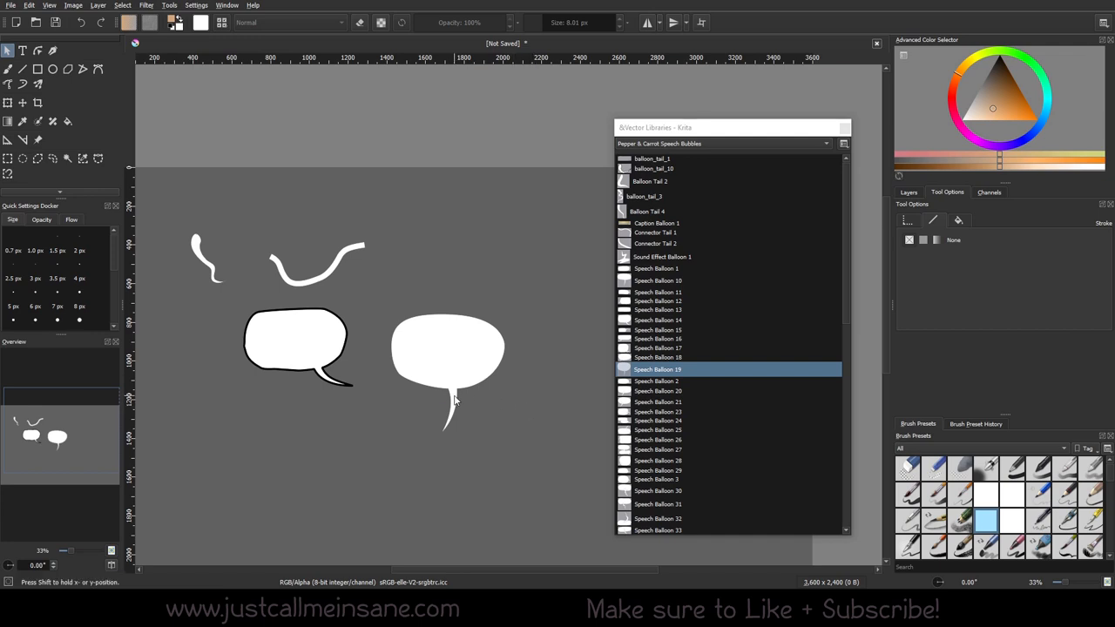
left_click(447, 348)
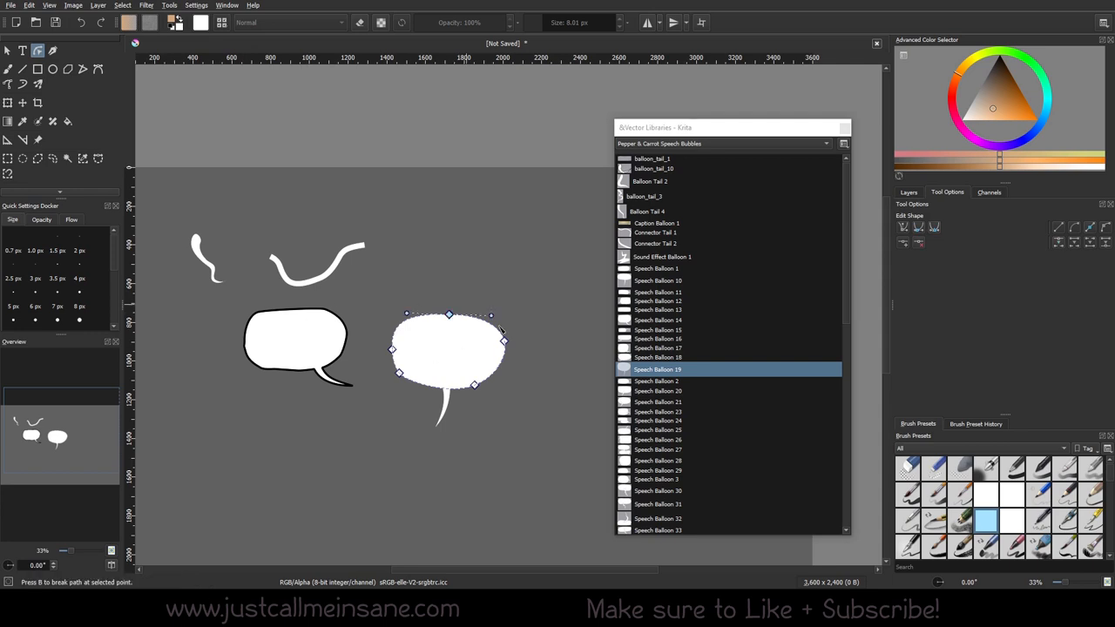
Raise Speech Balloon 19's top point into a peak and round out its side curve.
left_click(449, 314)
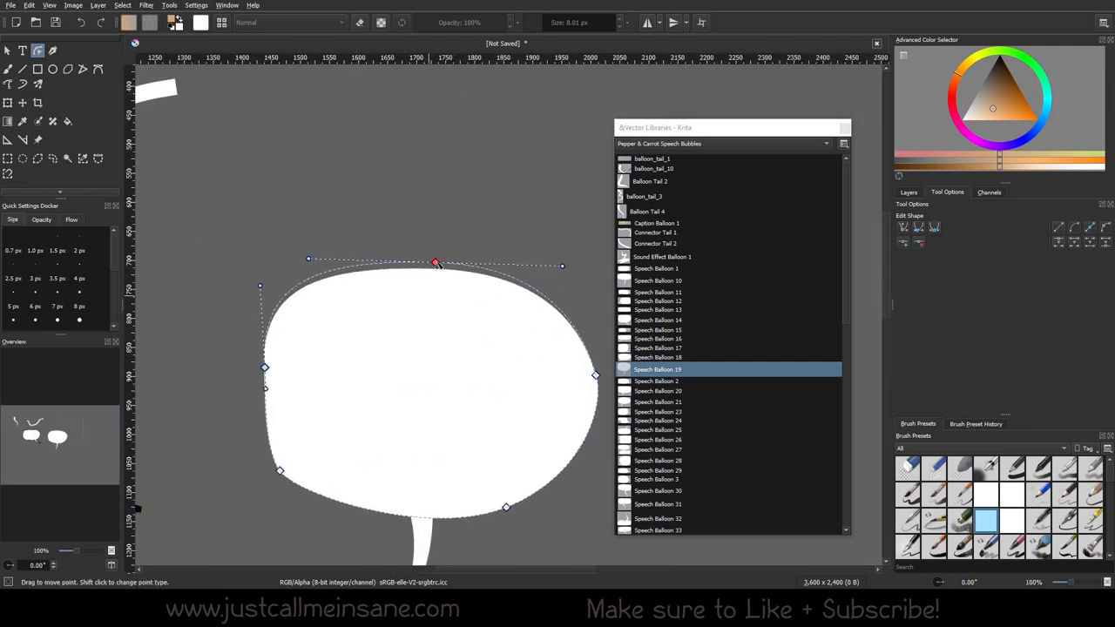
left_click_drag(436, 263, 429, 296)
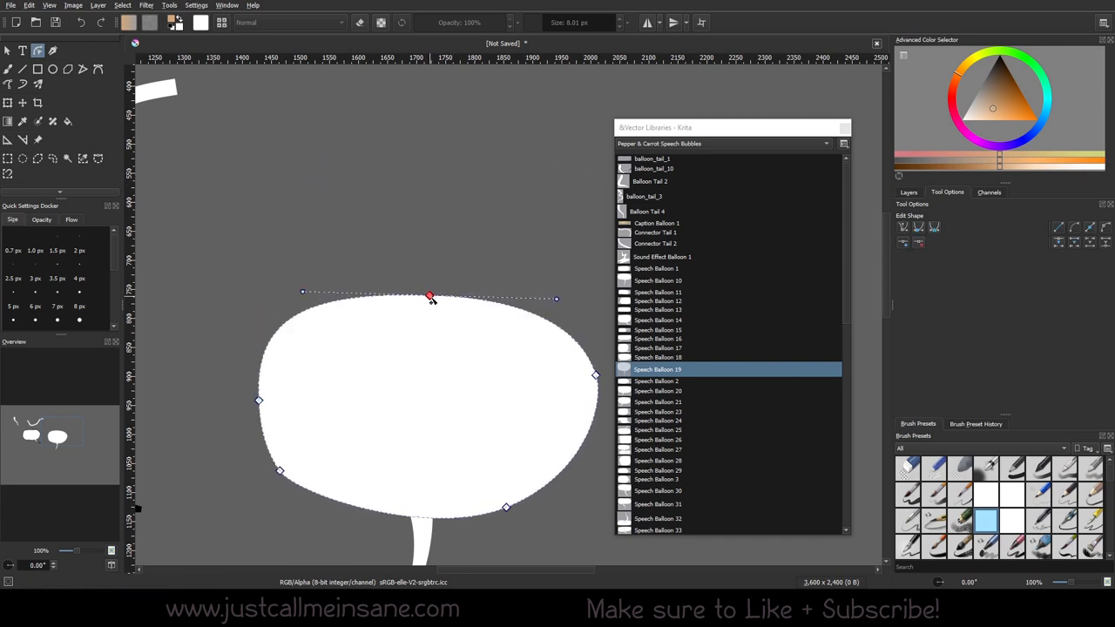
left_click_drag(429, 294, 437, 138)
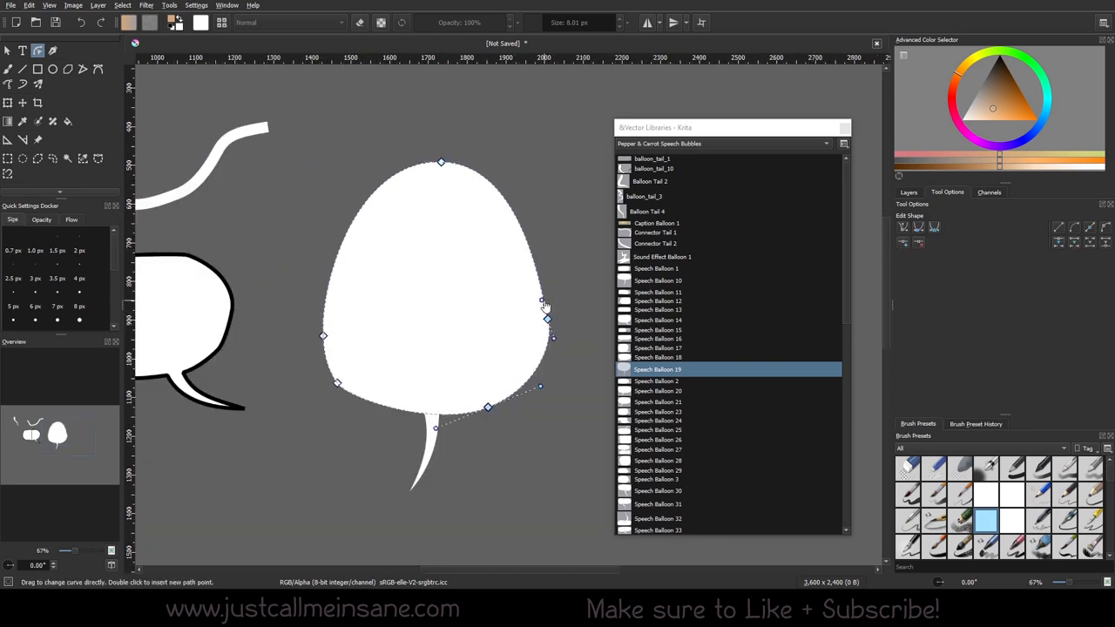
left_click_drag(543, 303, 553, 353)
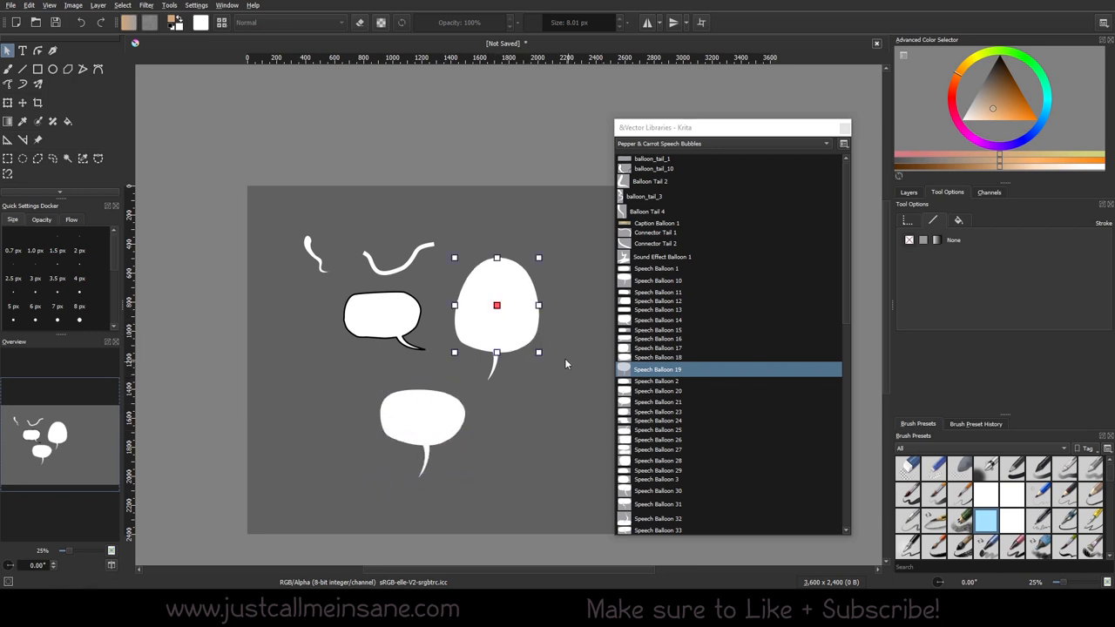
mouse_move(482, 279)
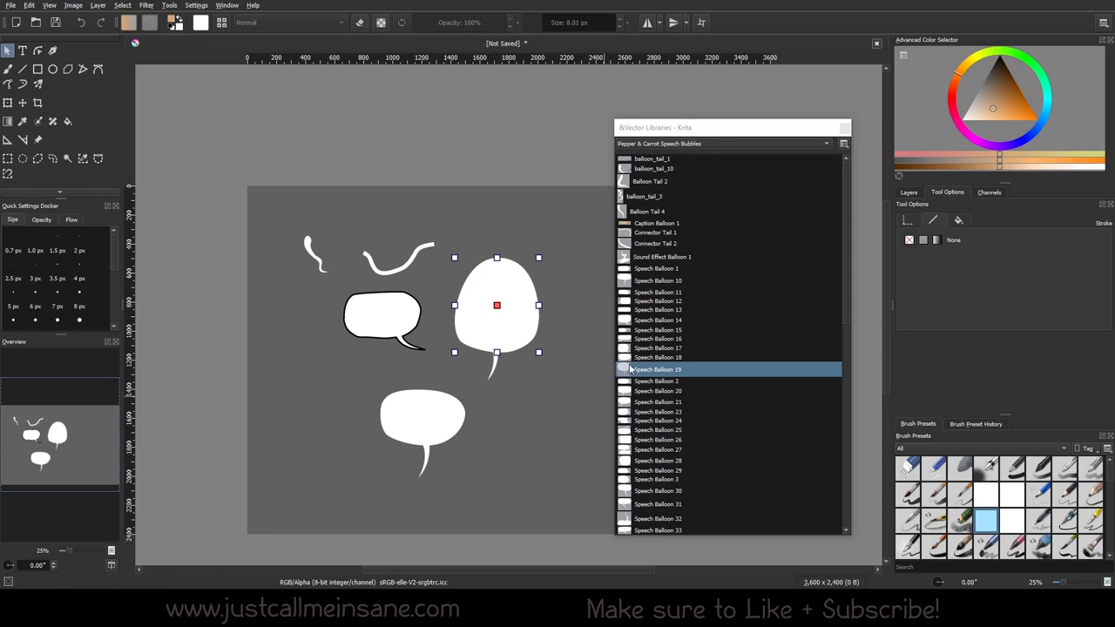
mouse_move(656, 369)
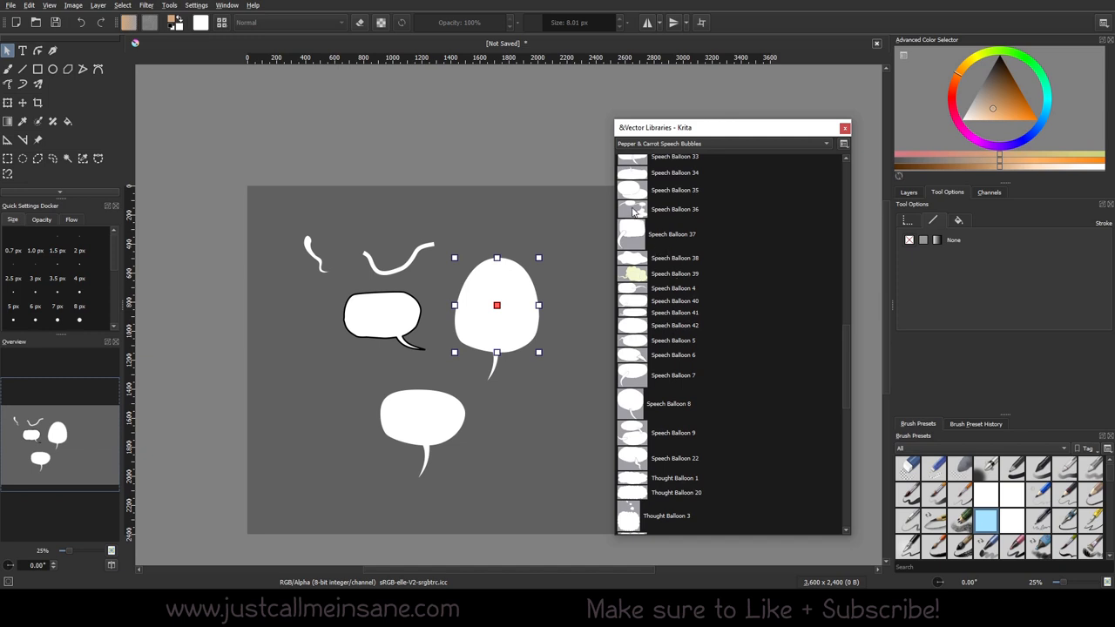
Scroll the Pepper & Carrot Speech Bubbles list and insert yelling_balloon_23.
scroll("down", 3)
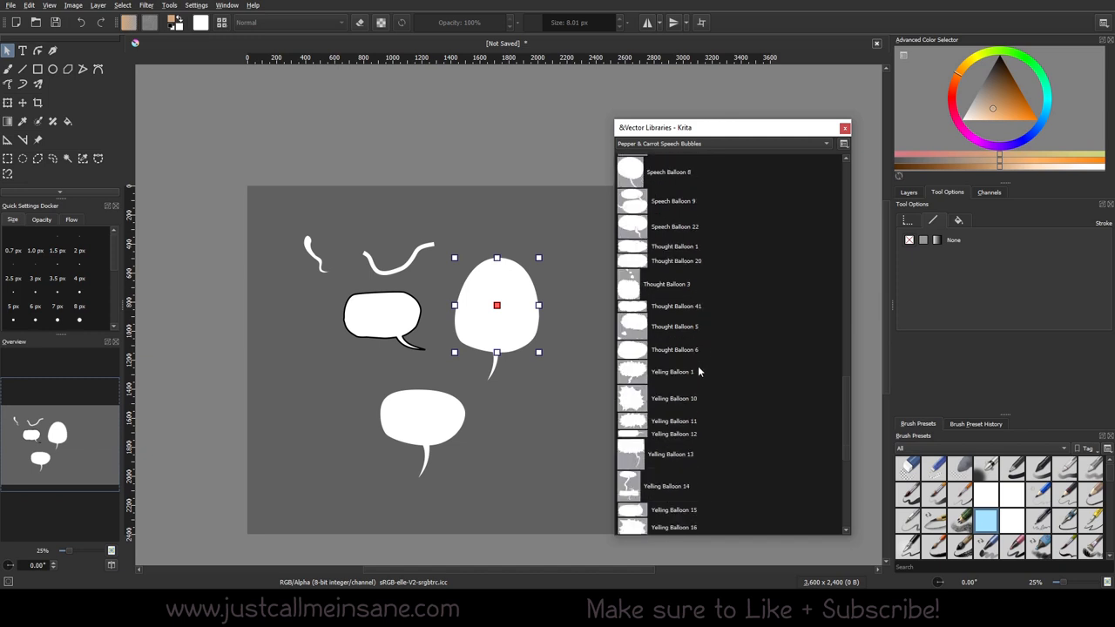
mouse_move(636, 397)
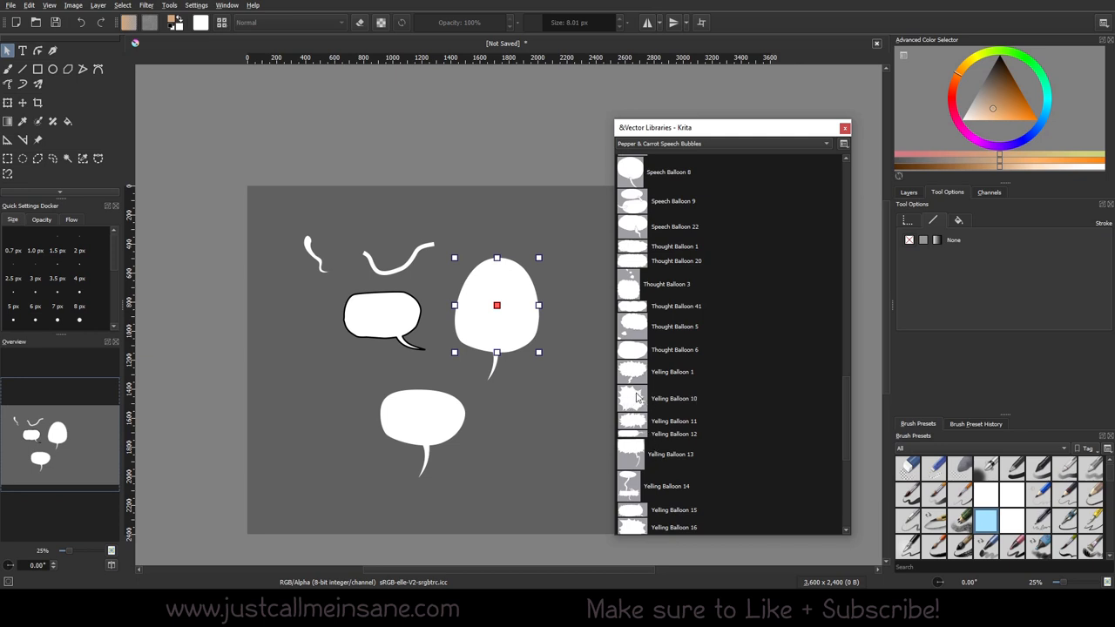
mouse_move(661, 459)
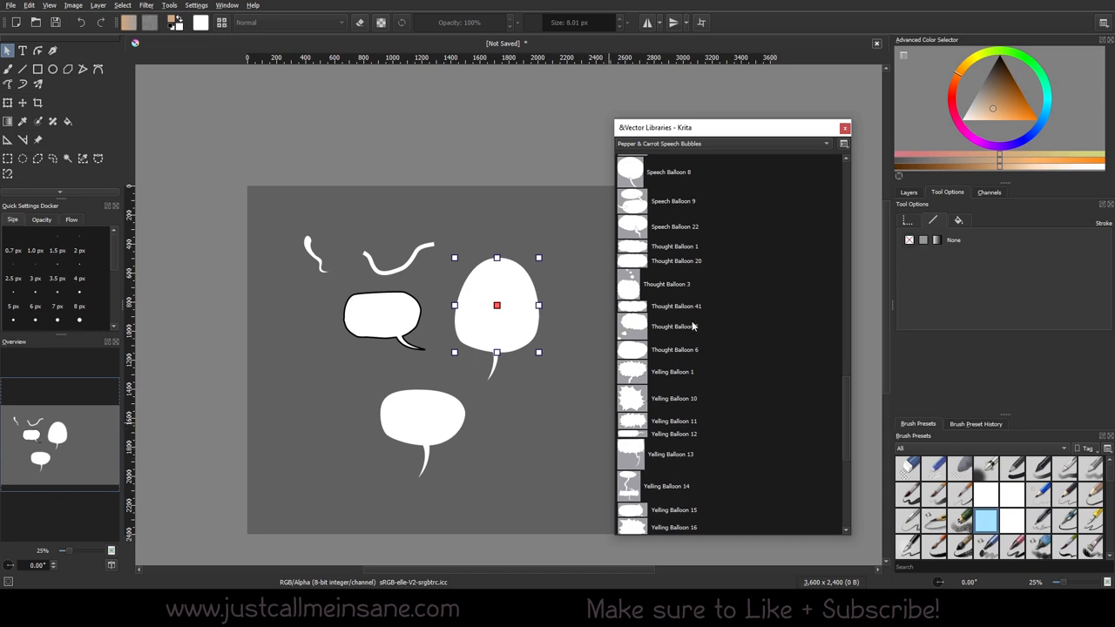
scroll("down", 3)
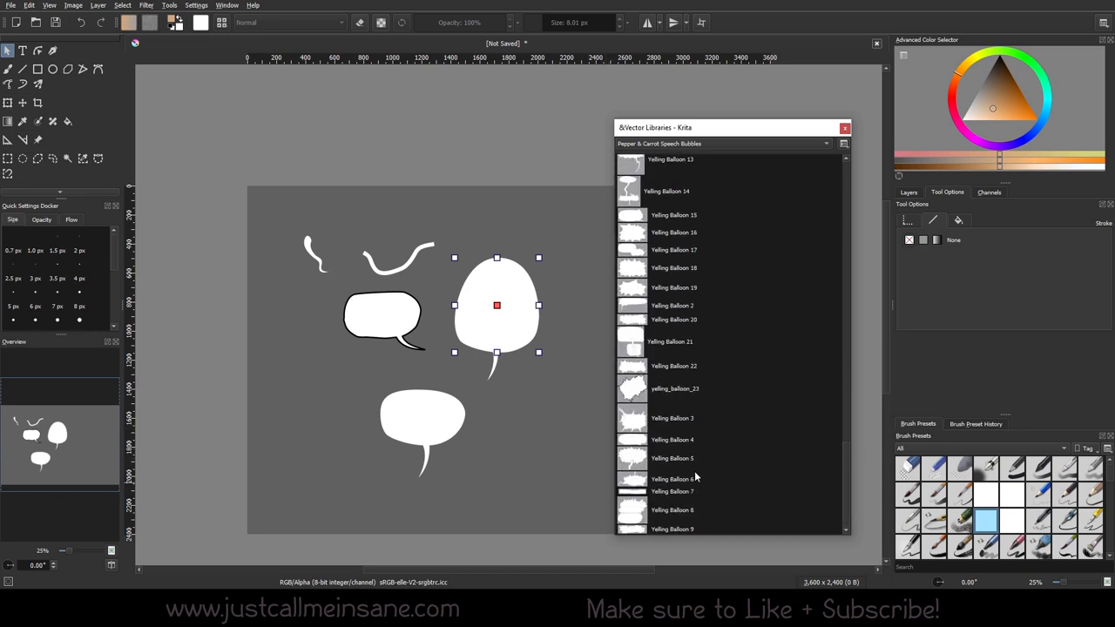
left_click(675, 388)
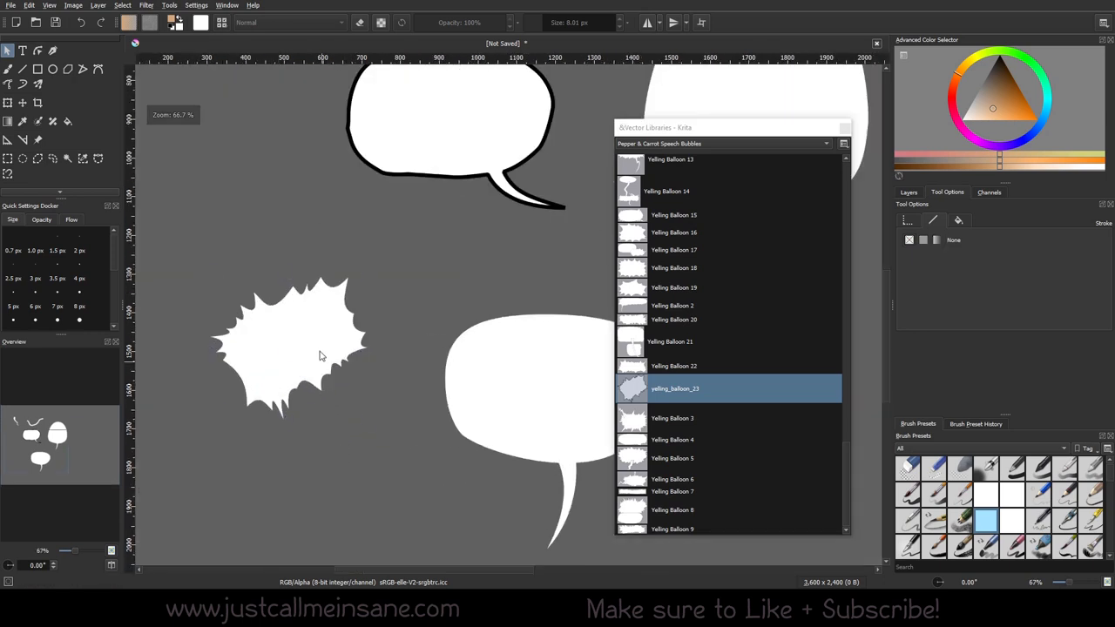
Select the yelling balloon and give it a solid purple fill.
left_click(289, 348)
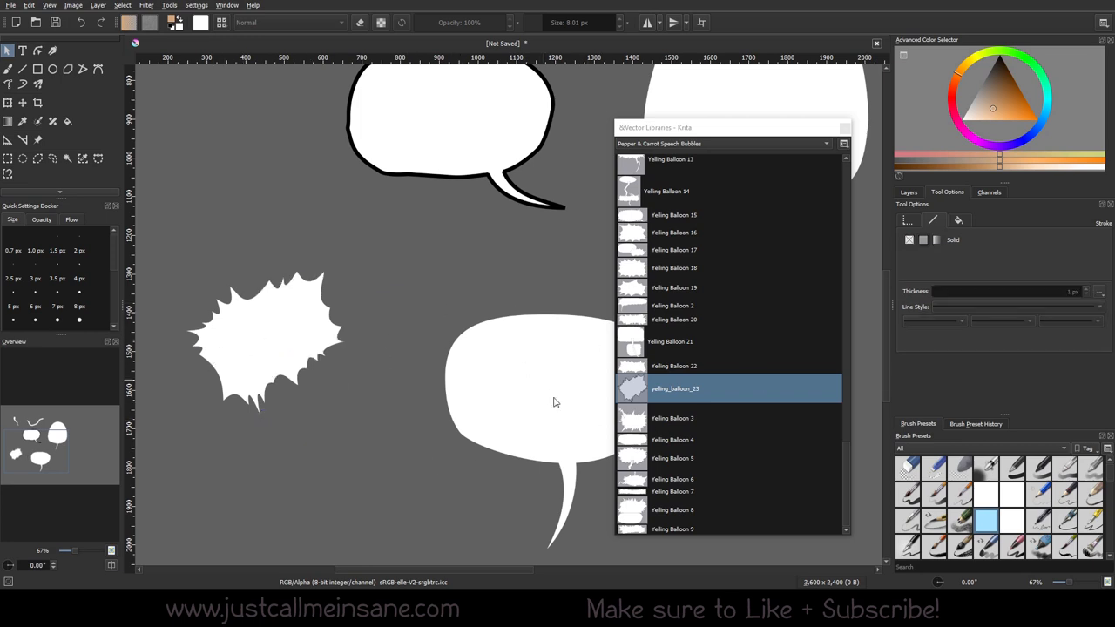
left_click(265, 340)
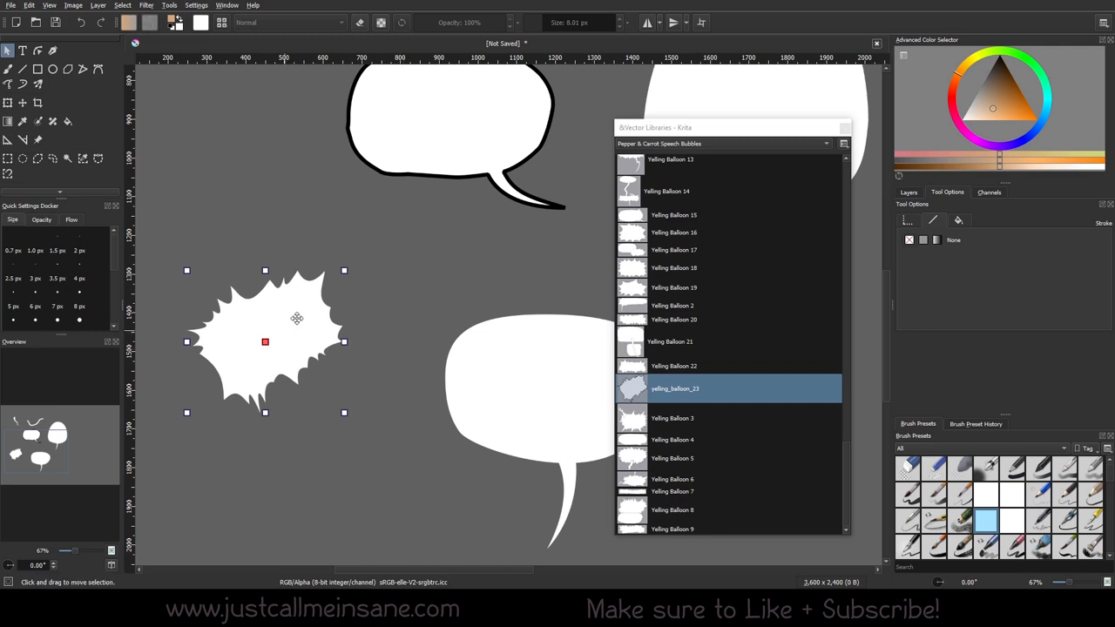
mouse_move(311, 314)
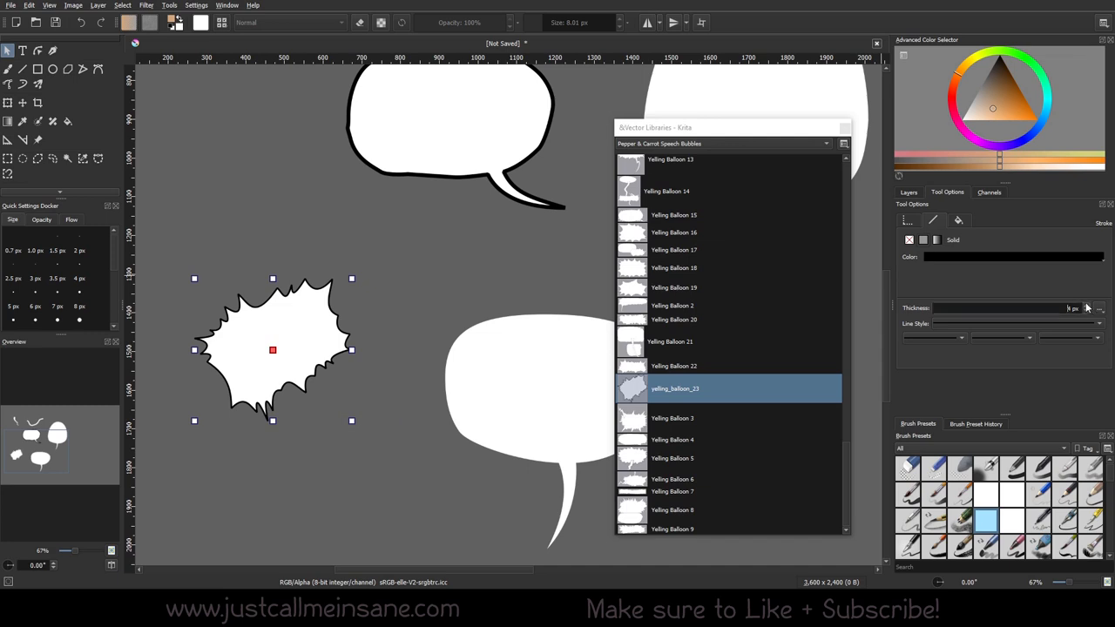
left_click(957, 220)
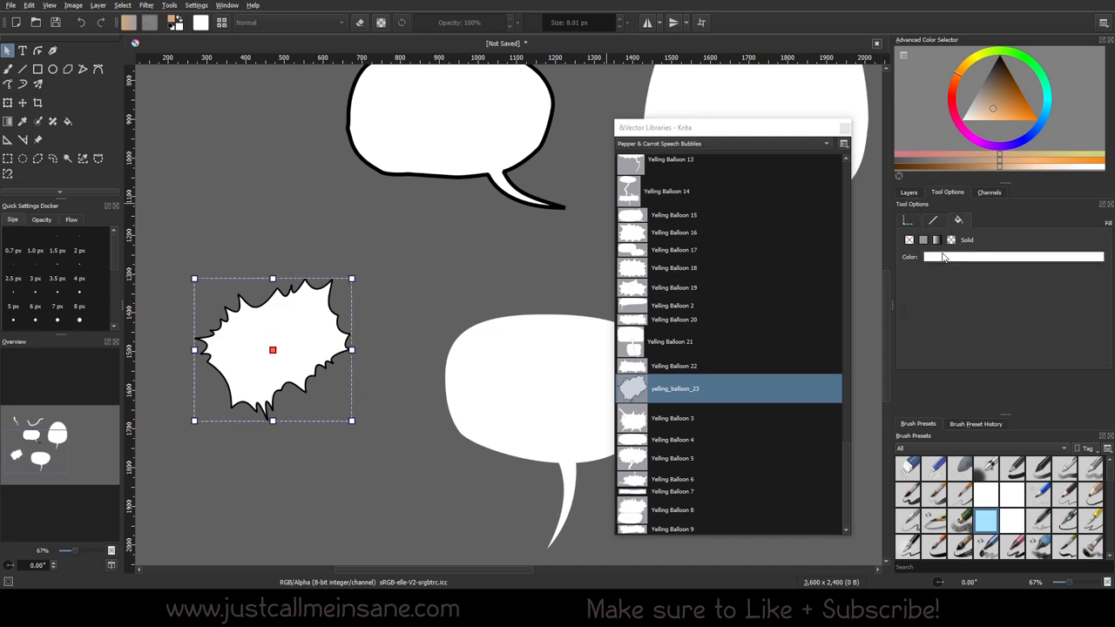
left_click(1010, 256)
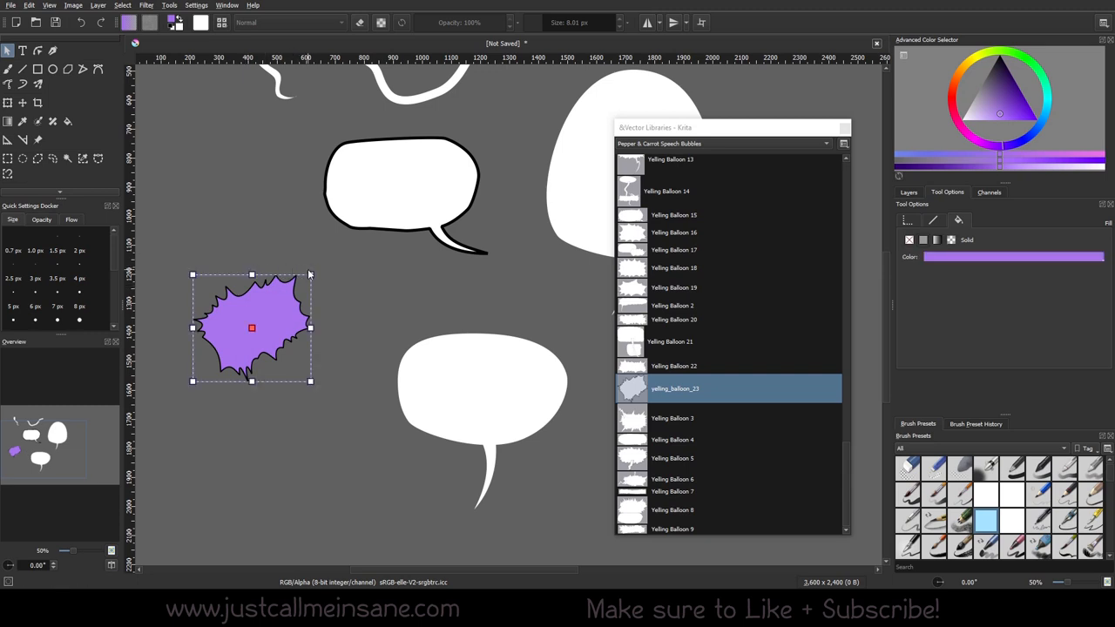
left_click_drag(309, 274, 354, 351)
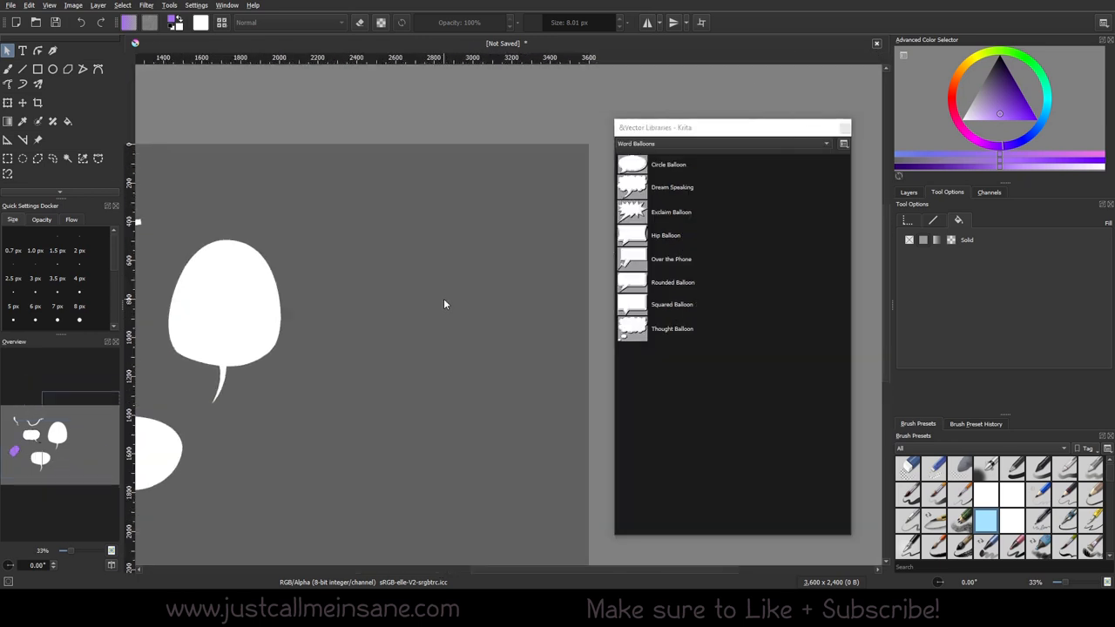
Add the shadowed Rounded Balloon, stretch its body taller, and shift its tail slightly.
double_click(673, 281)
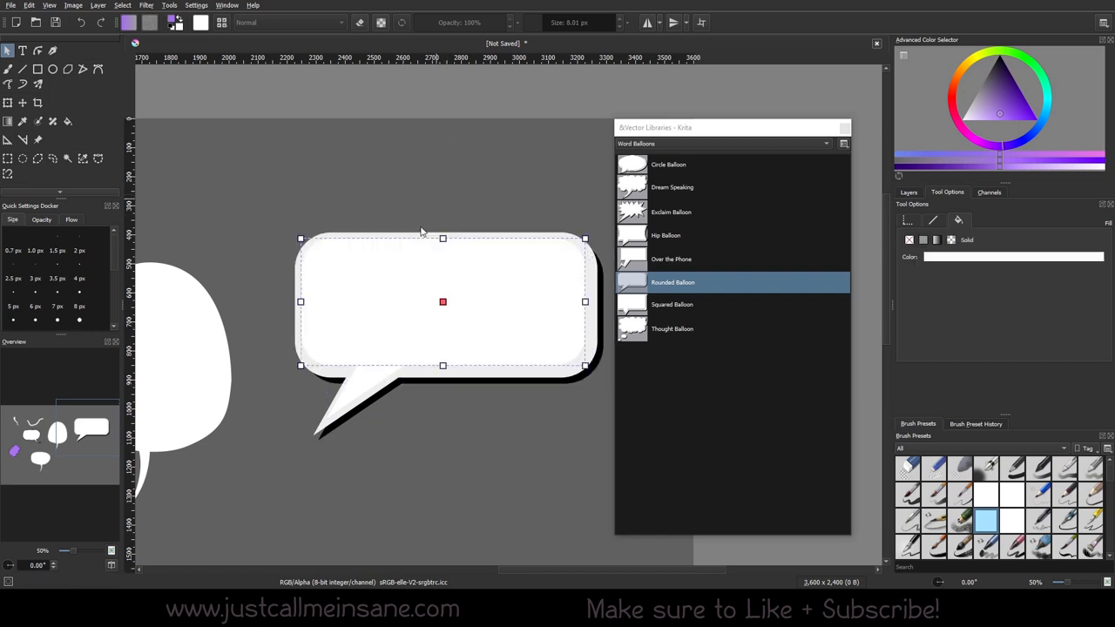
left_click_drag(443, 302, 444, 330)
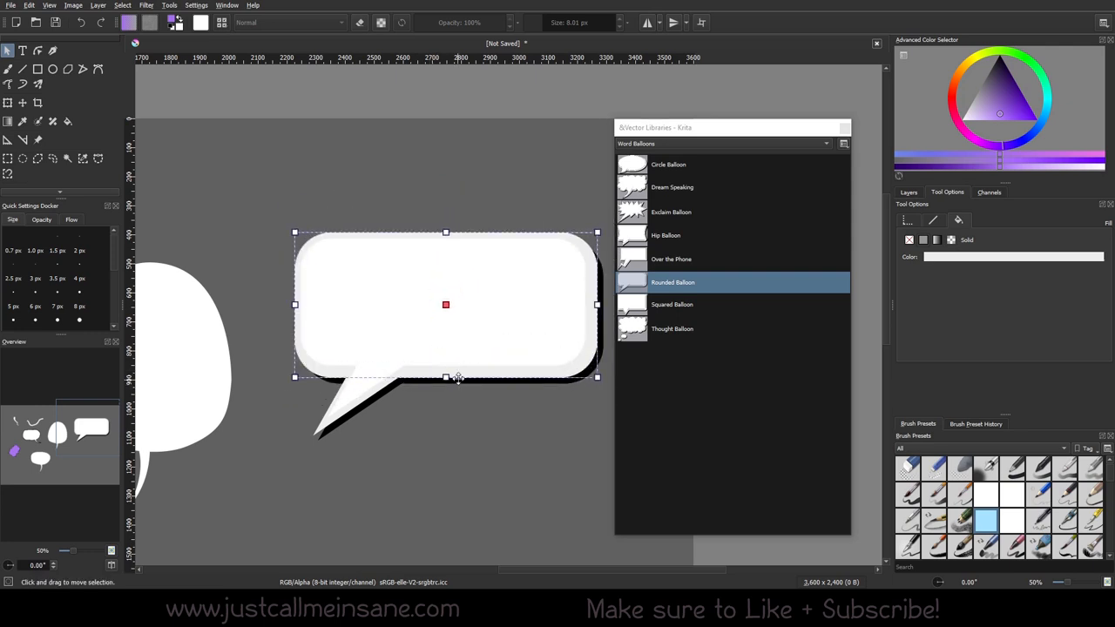
left_click_drag(445, 305, 464, 328)
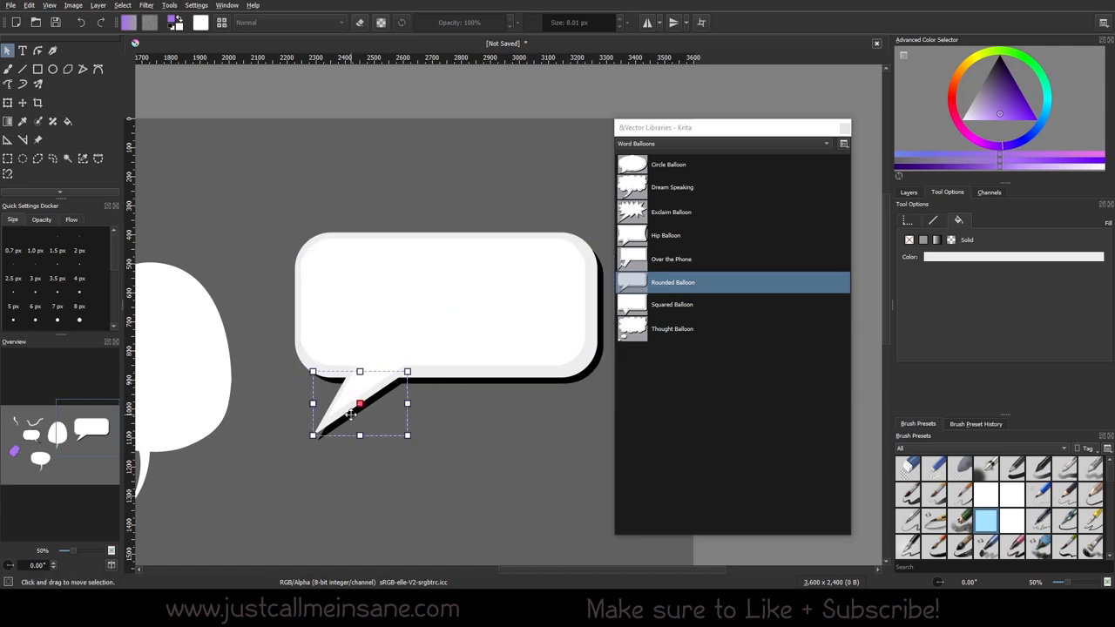
left_click_drag(360, 403, 363, 403)
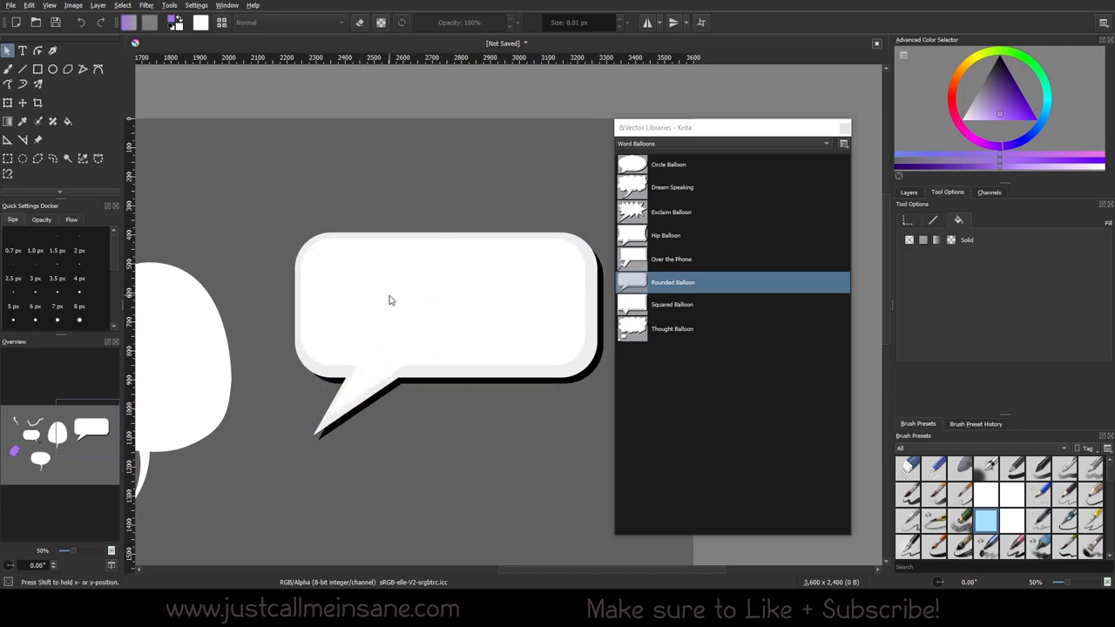
left_click(392, 301)
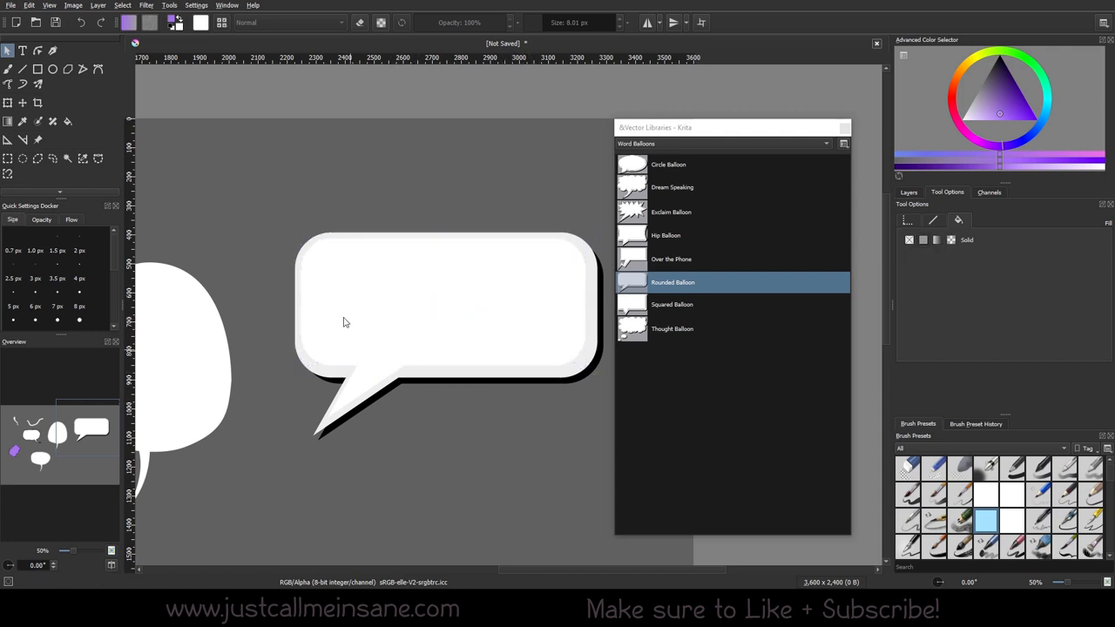
mouse_move(470, 332)
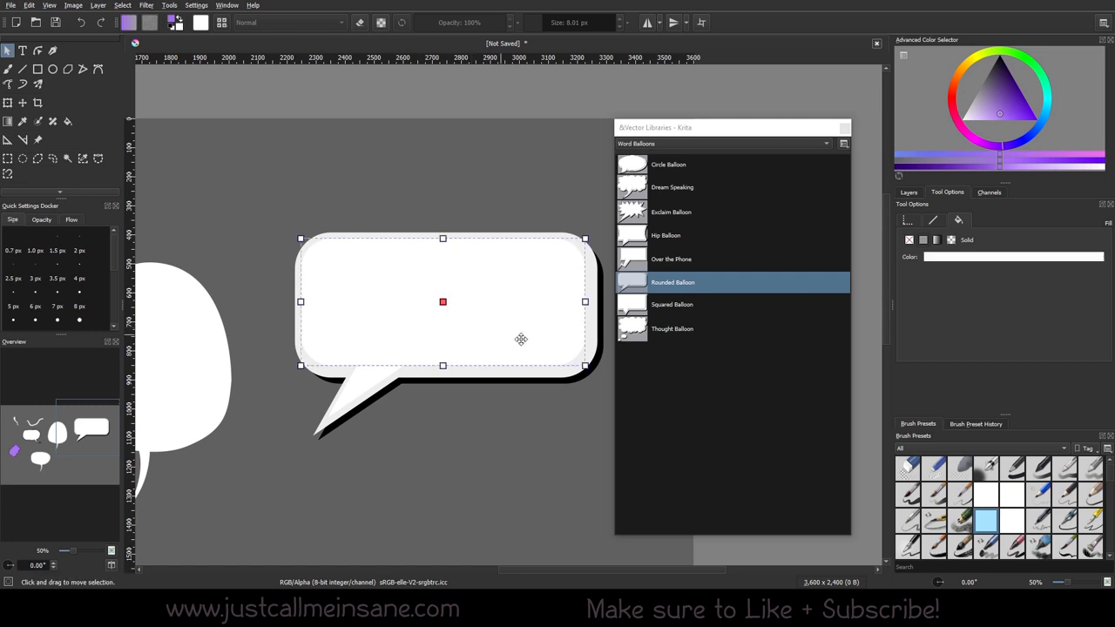
mouse_move(584, 300)
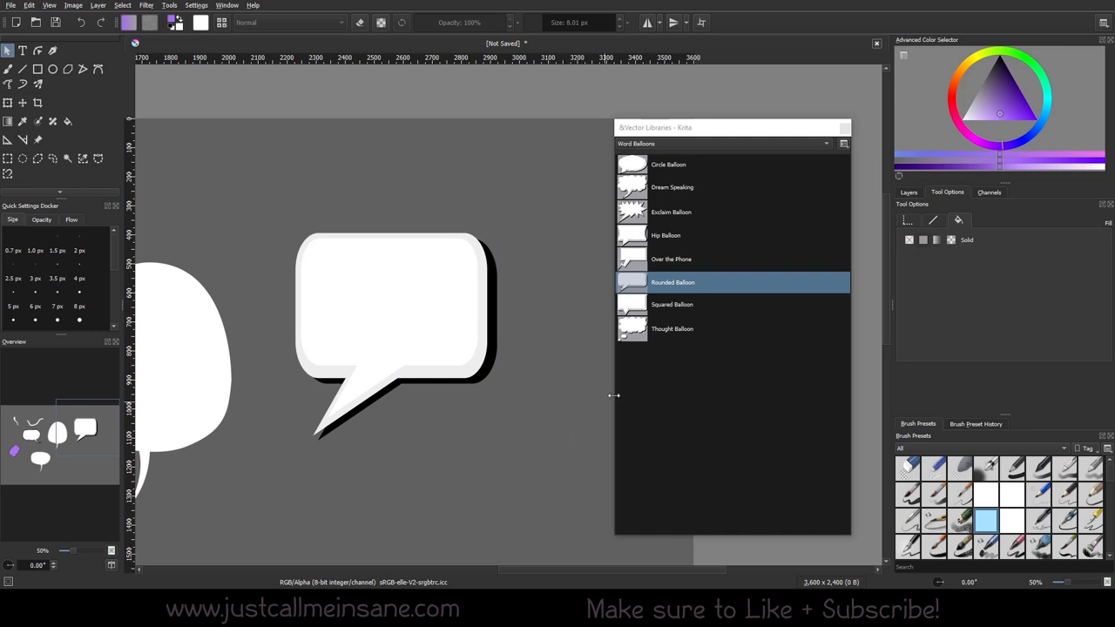
Bring up the Layers docker listing Vector Layer 1.
left_click(389, 301)
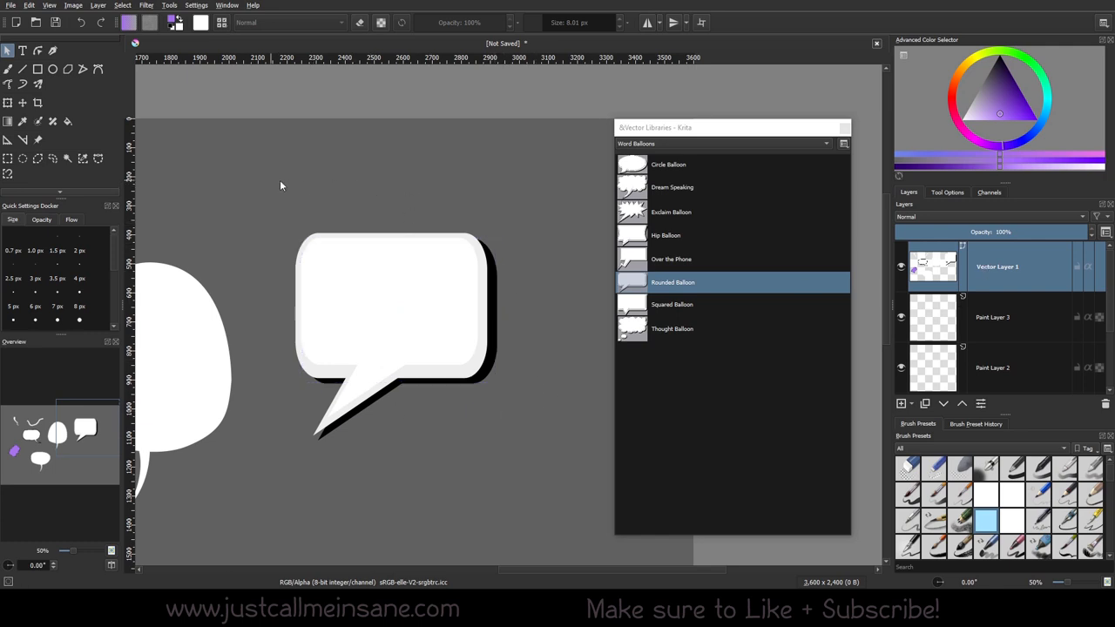
right_click(997, 267)
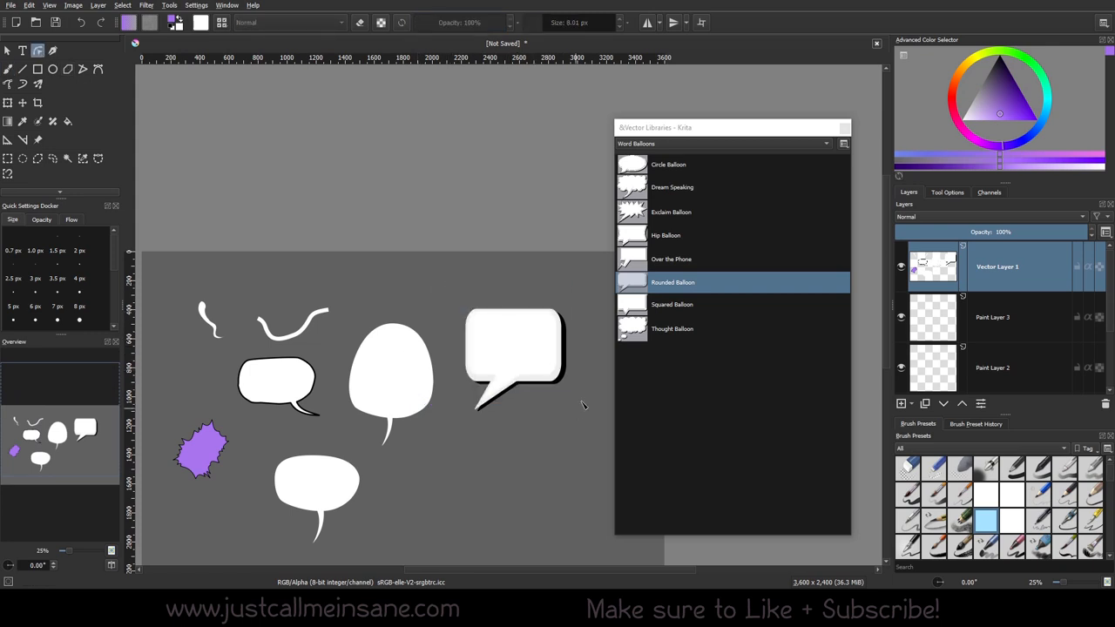
left_click(518, 357)
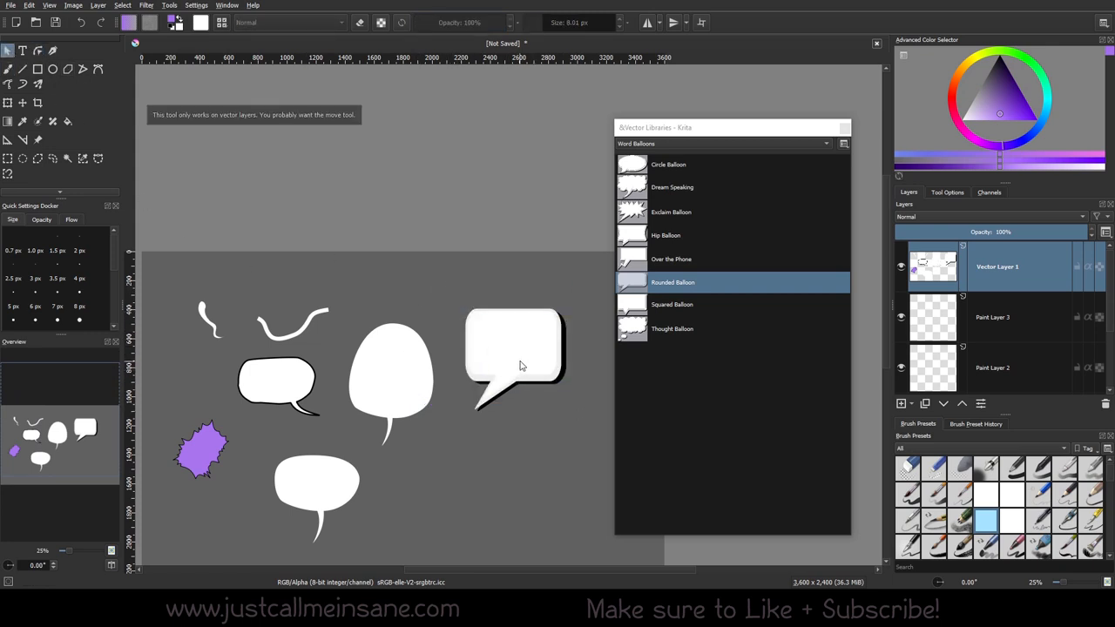
mouse_move(535, 420)
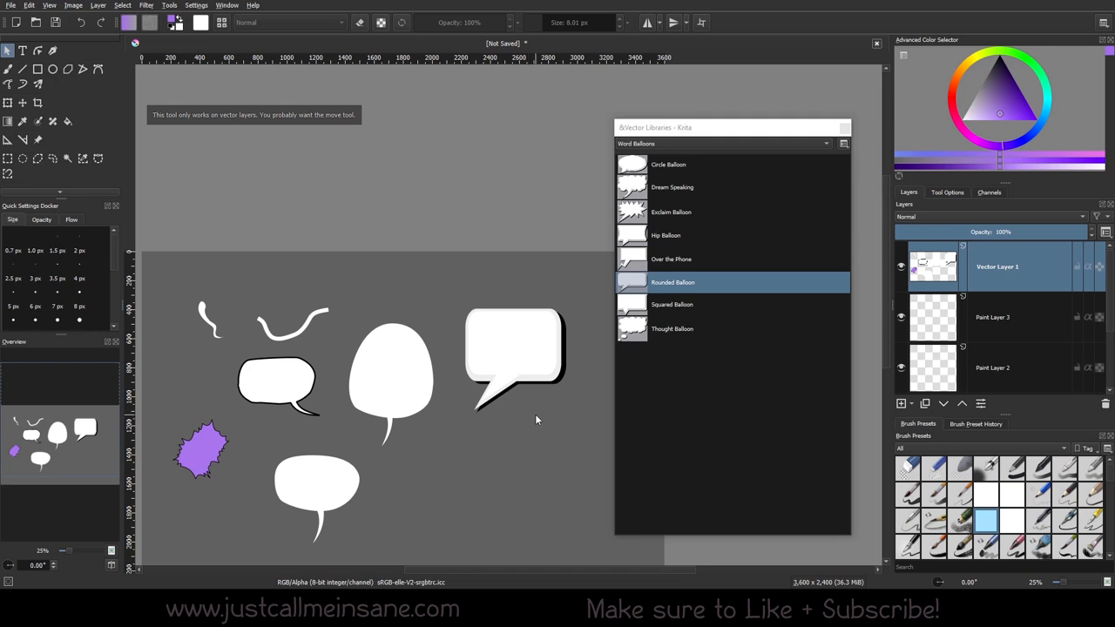